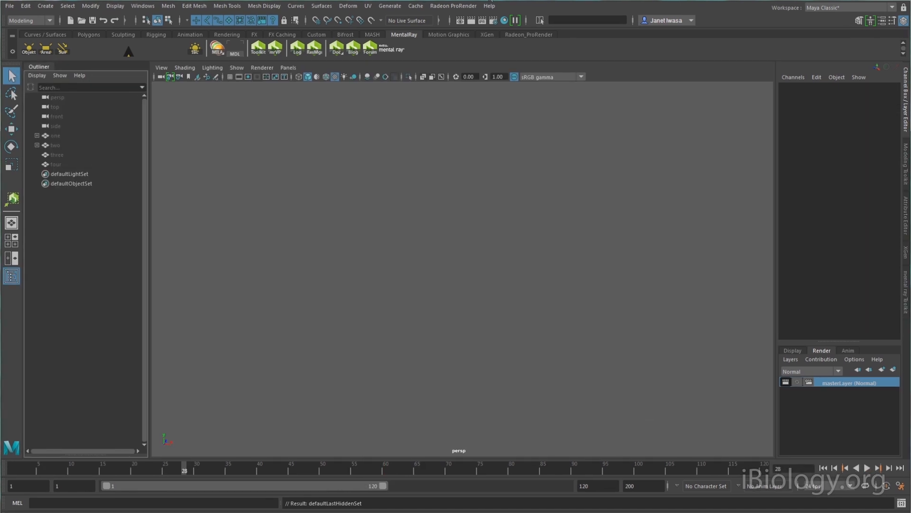
# Unhide the Modeling and Animation title groups beside the actin model from the Outliner.
pyautogui.click(54, 136)
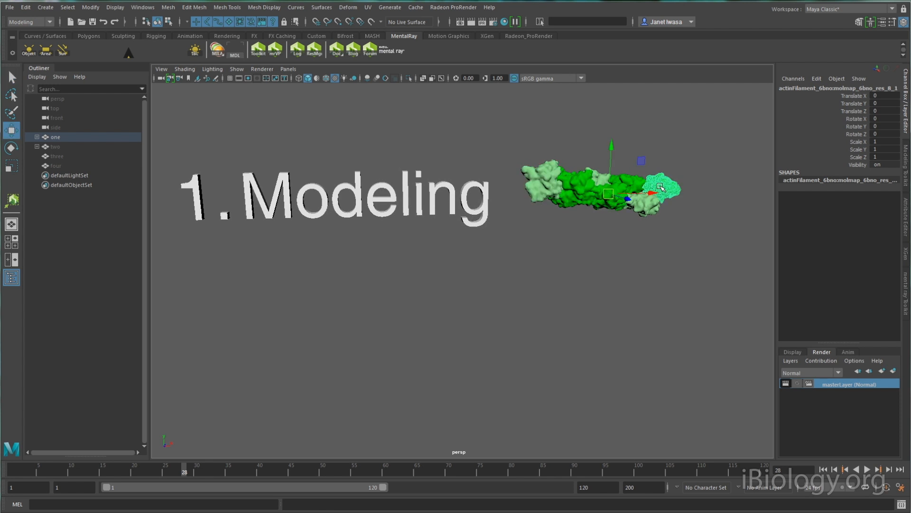
pyautogui.moveTo(660, 186); pyautogui.dragTo(619, 180)
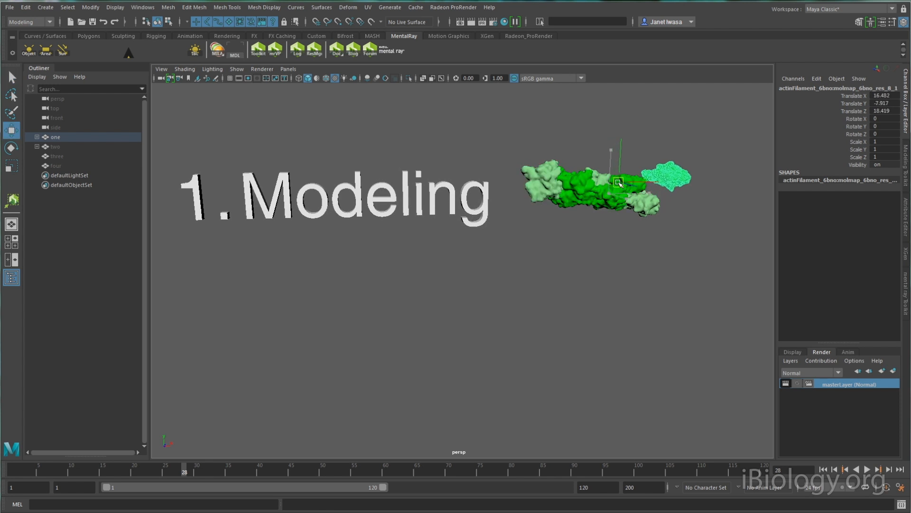
pyautogui.click(54, 147)
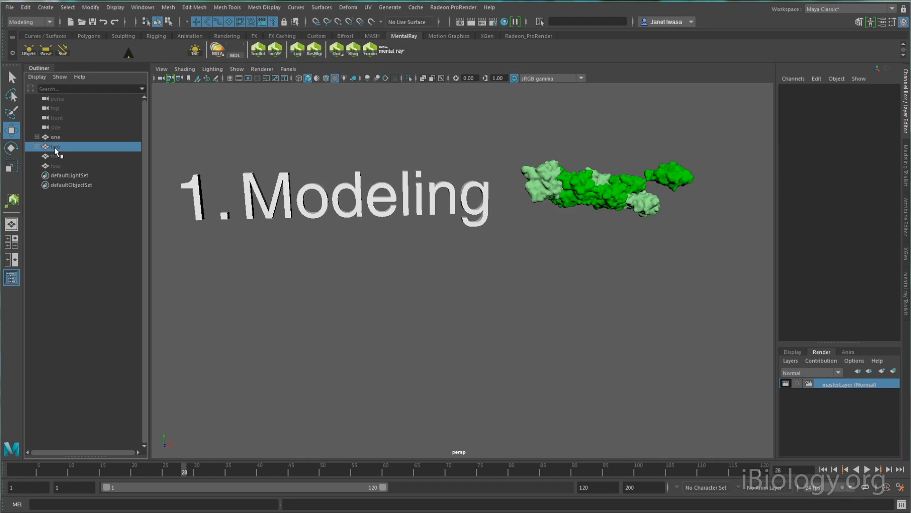
pyautogui.click(54, 146)
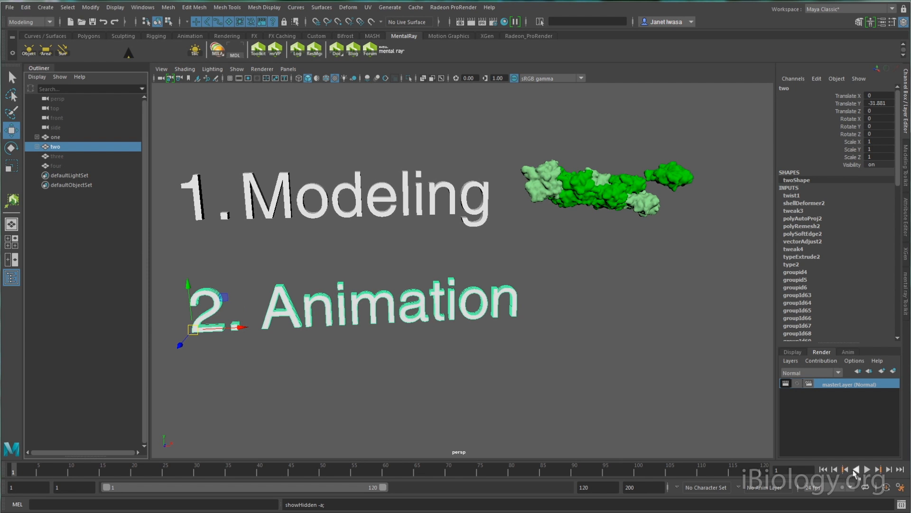
# Play back the timeline so the title animation and remaining titles appear.
pyautogui.click(866, 469)
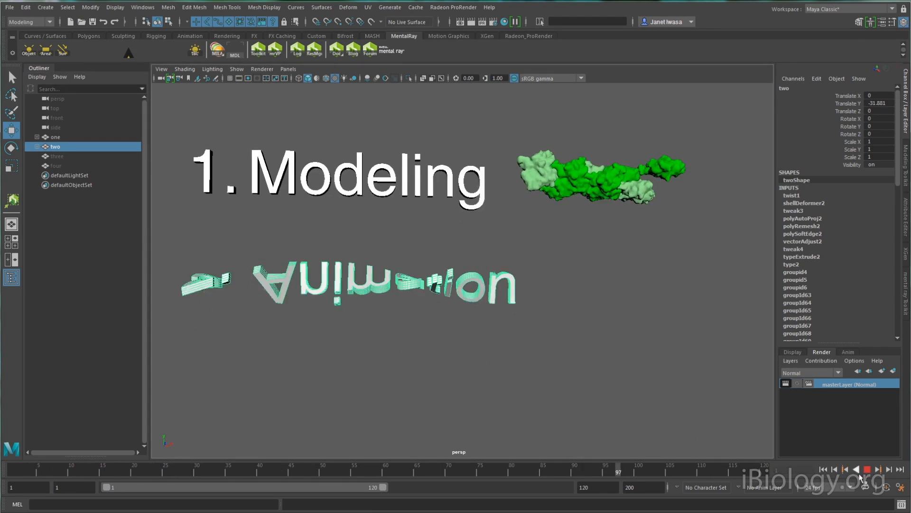
pyautogui.click(867, 469)
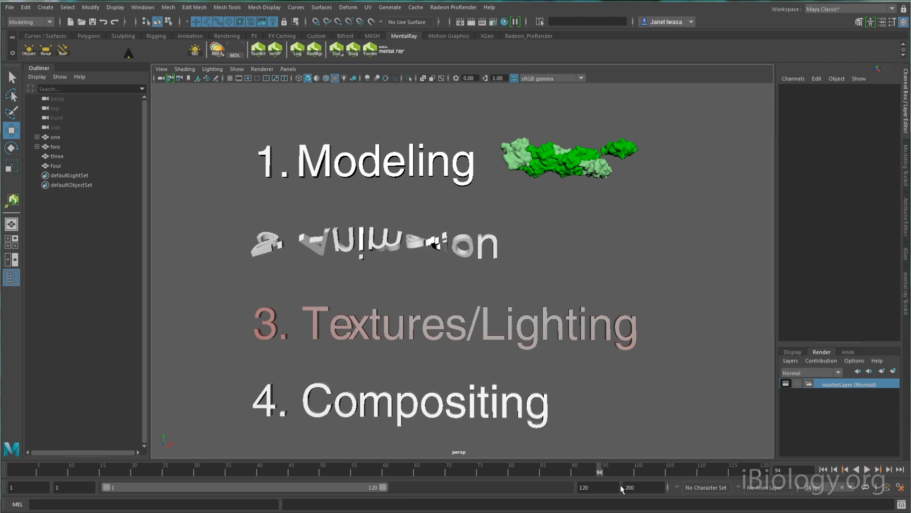
pyautogui.click(619, 151)
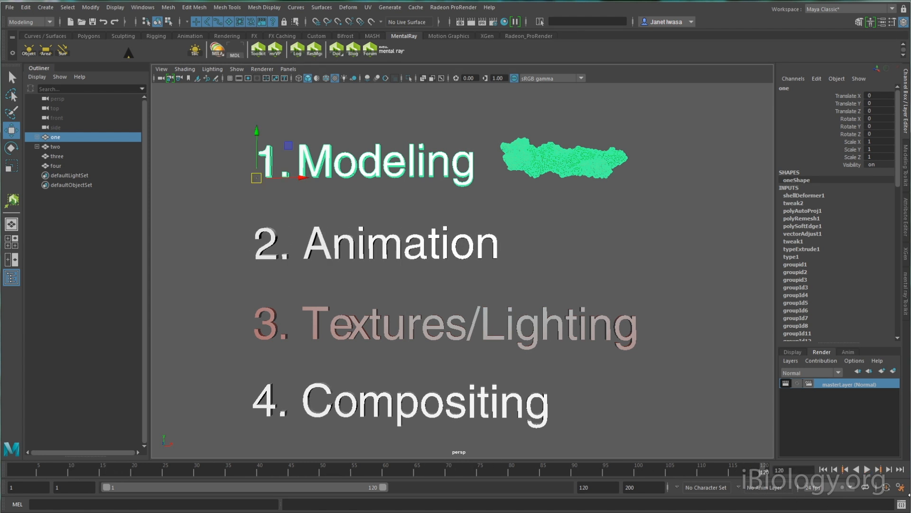
# Import actinFilament_6bno.obj into the new scene and group it as actinFilament.
pyautogui.click(10, 7)
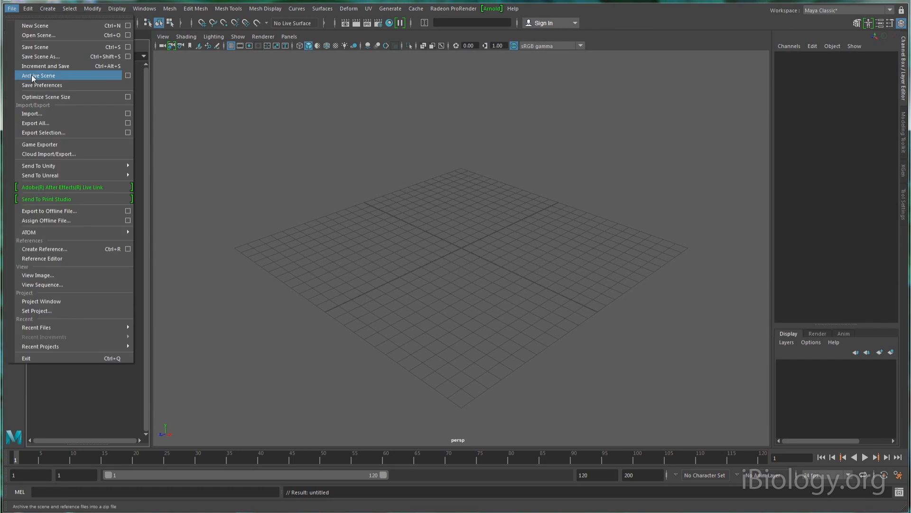
pyautogui.click(32, 113)
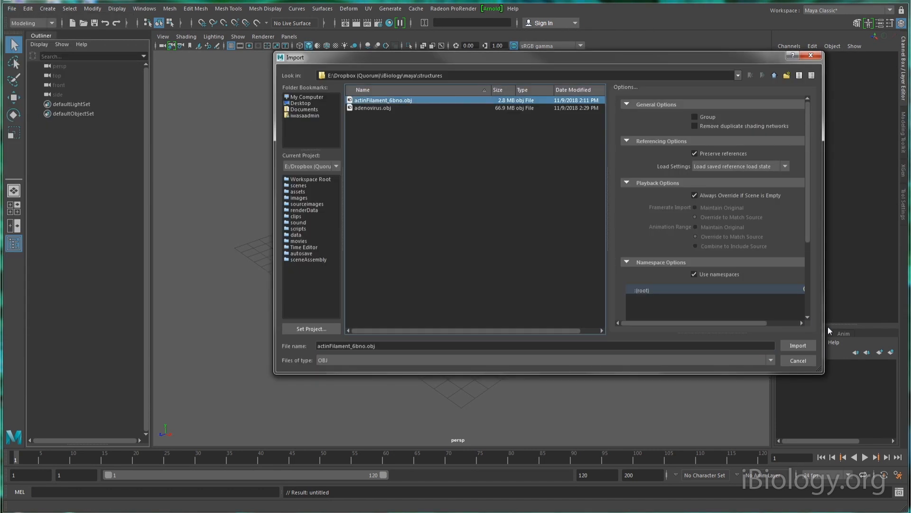
pyautogui.click(797, 344)
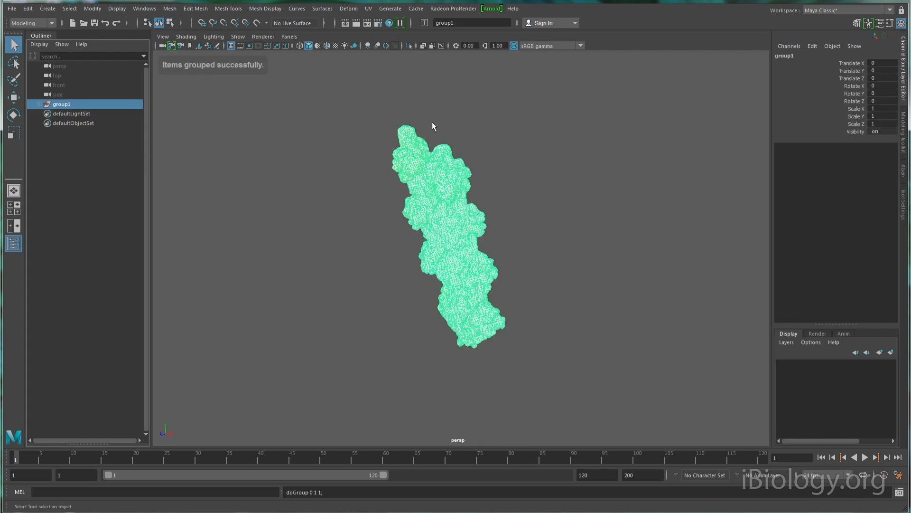
pyautogui.write('actinFilament')
pyautogui.write('0.1')
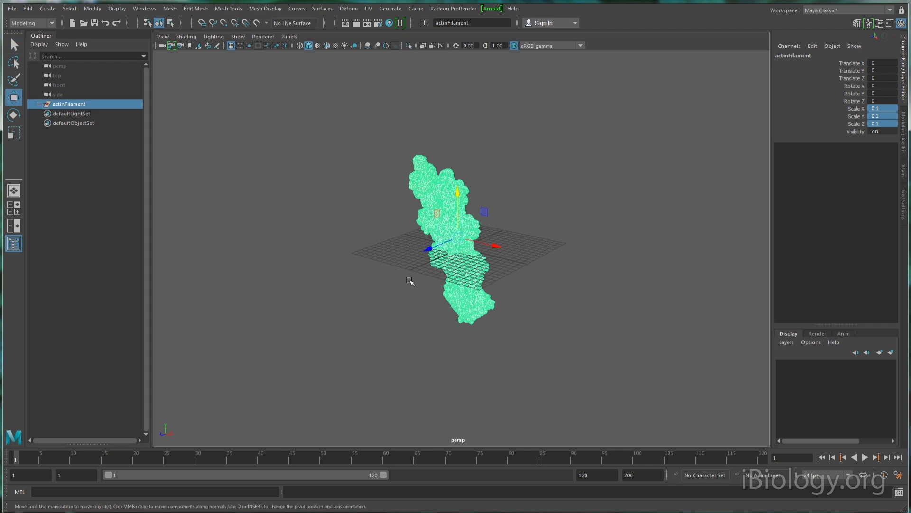
# Stand the scaled-down filament upright and display it with the default material in perspective view.
pyautogui.moveTo(410, 282); pyautogui.dragTo(447, 236)
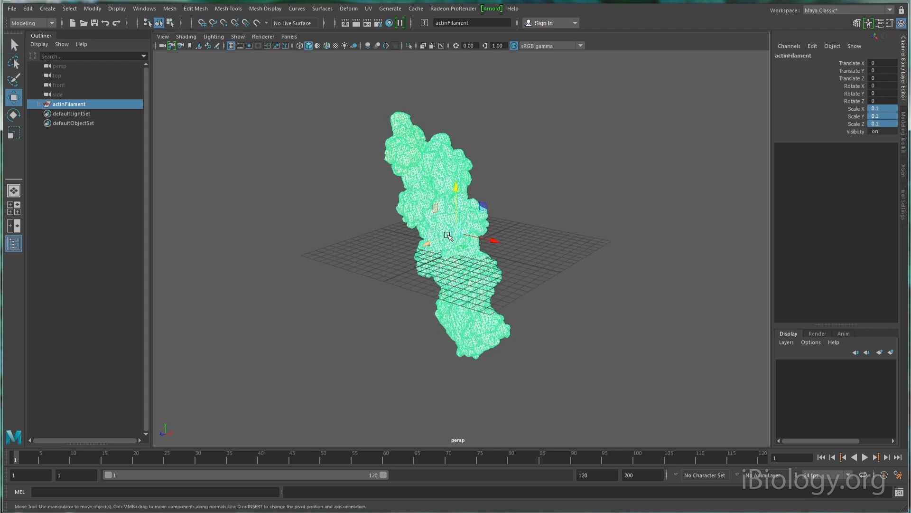
pyautogui.moveTo(447, 236); pyautogui.dragTo(450, 249)
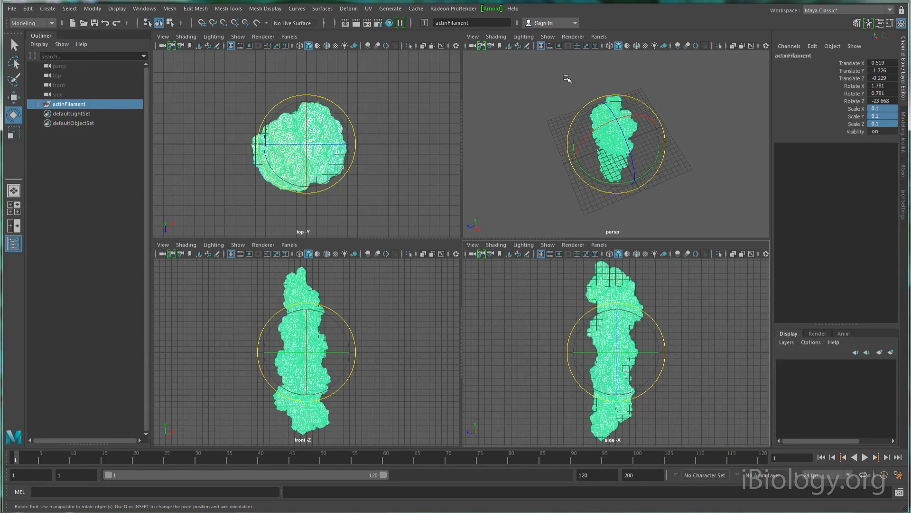
pyautogui.press('space')
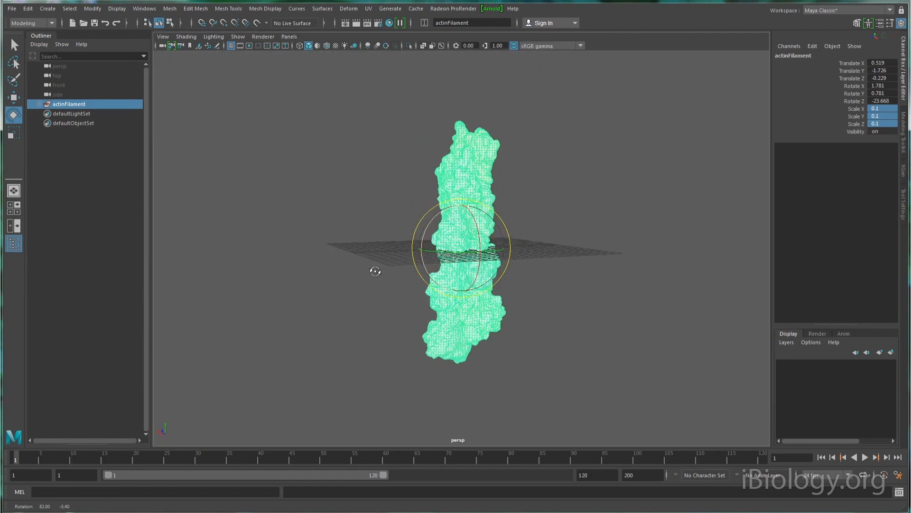
pyautogui.click(186, 36)
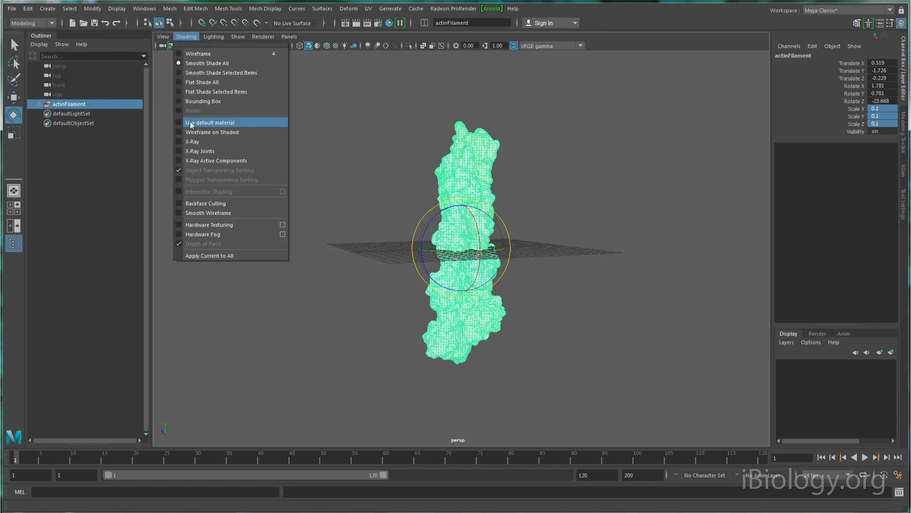
pyautogui.click(214, 123)
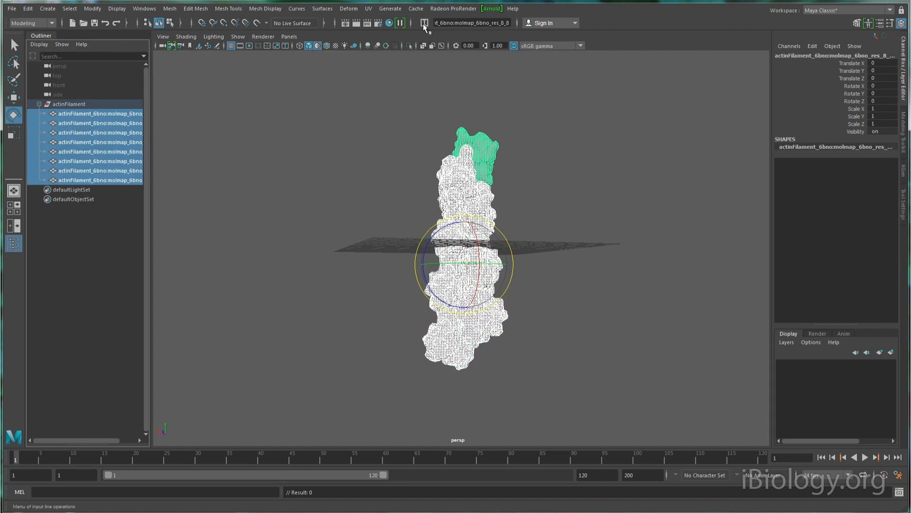
# Rotate the duplicated filament copy so its helix aligns on top of the first segment.
pyautogui.click(471, 22)
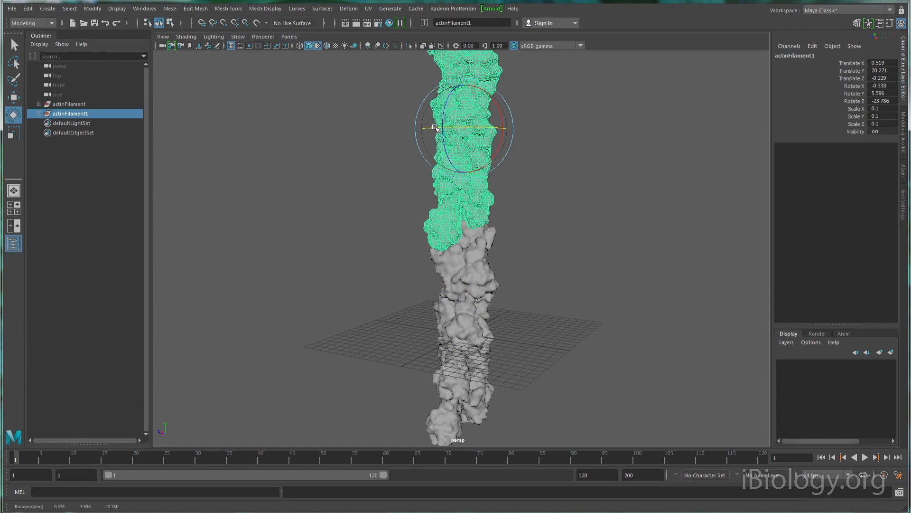
pyautogui.moveTo(436, 128); pyautogui.dragTo(475, 128)
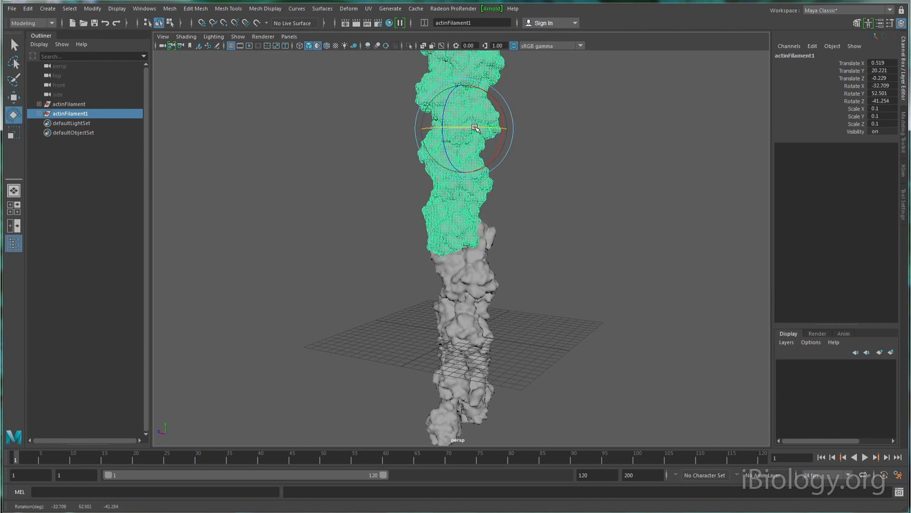
pyautogui.moveTo(477, 129); pyautogui.dragTo(459, 227)
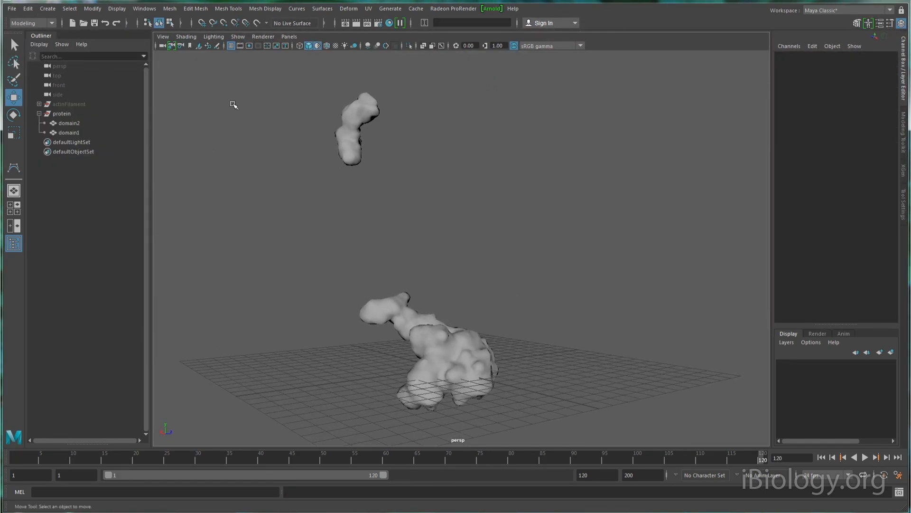
# Draw an EP curve between the two protein domains in the orthographic view and bend its CVs.
pyautogui.press('space')
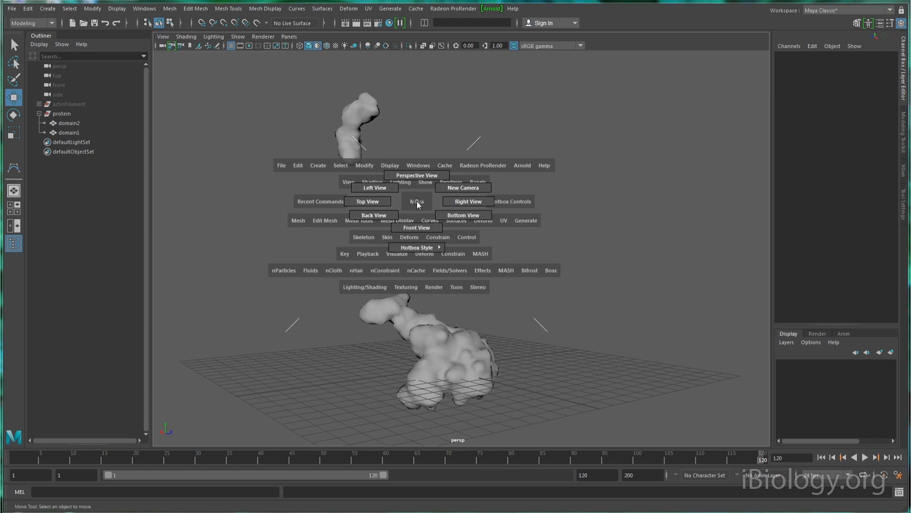
pyautogui.click(416, 227)
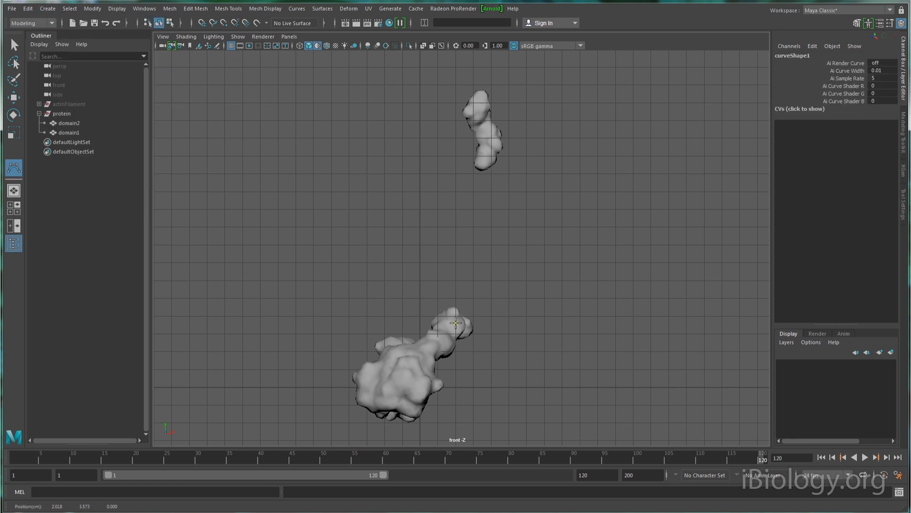
pyautogui.click(455, 323)
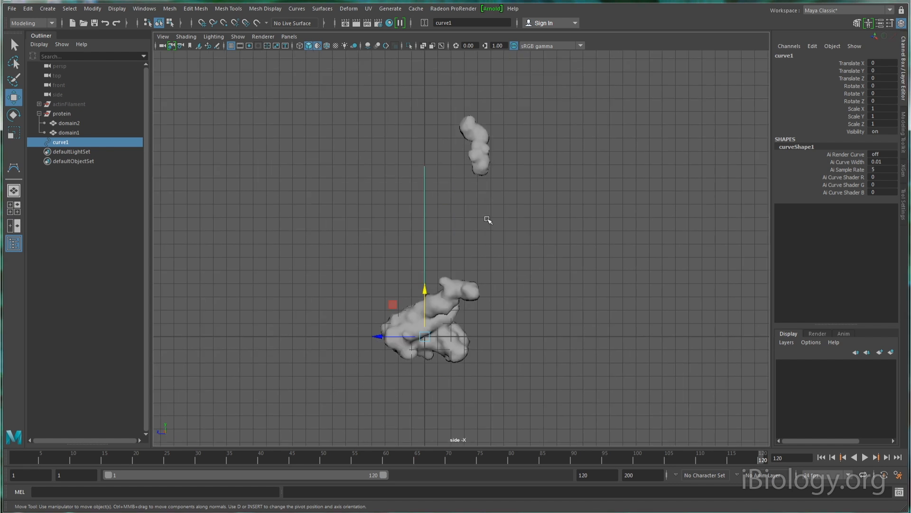
pyautogui.press('F8')
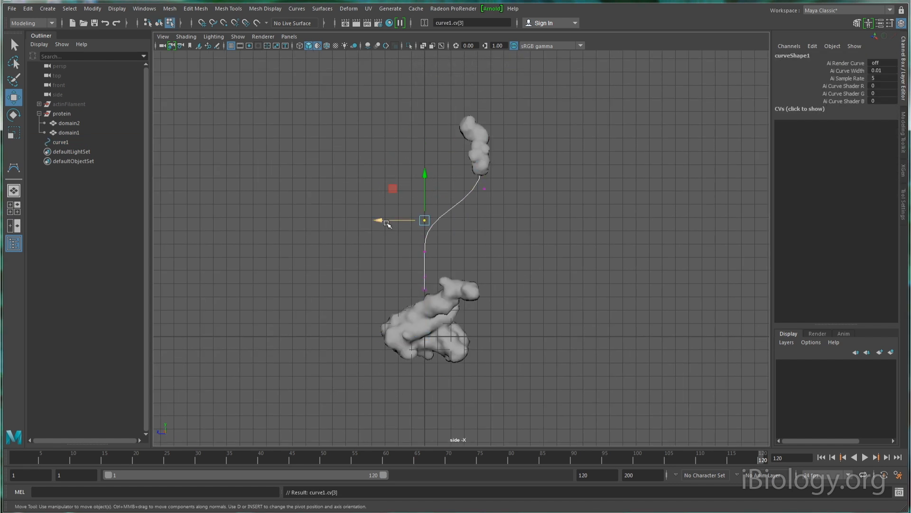
pyautogui.moveTo(424, 219); pyautogui.dragTo(424, 273)
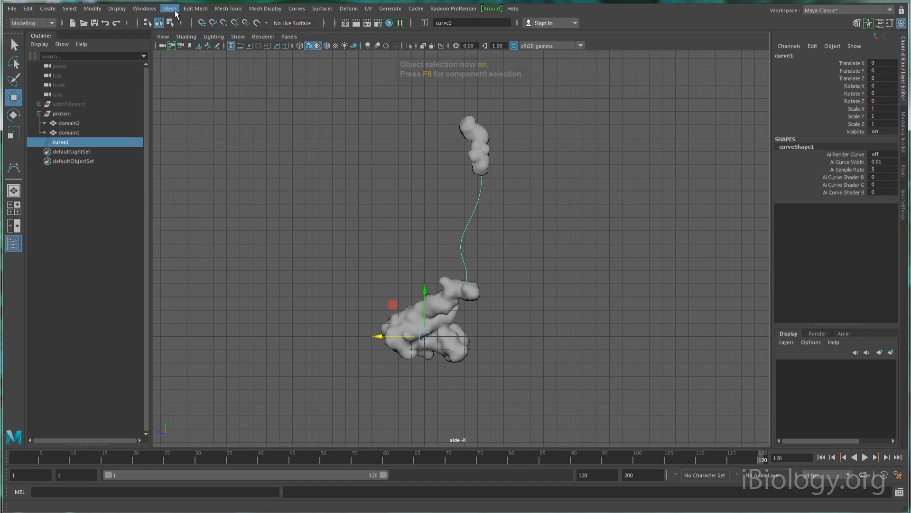
# Create a NURBS circle and extrude it along the linker curve into a connecting tube.
pyautogui.click(48, 9)
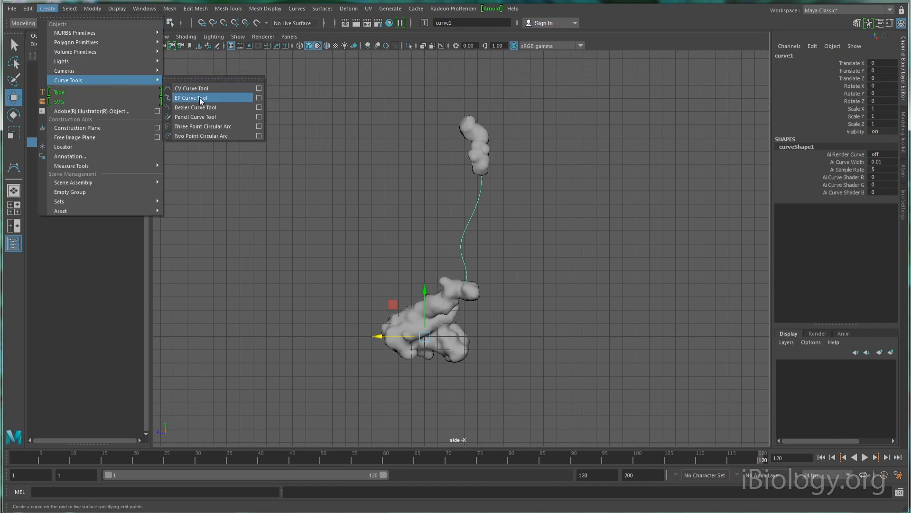
pyautogui.moveTo(74, 32)
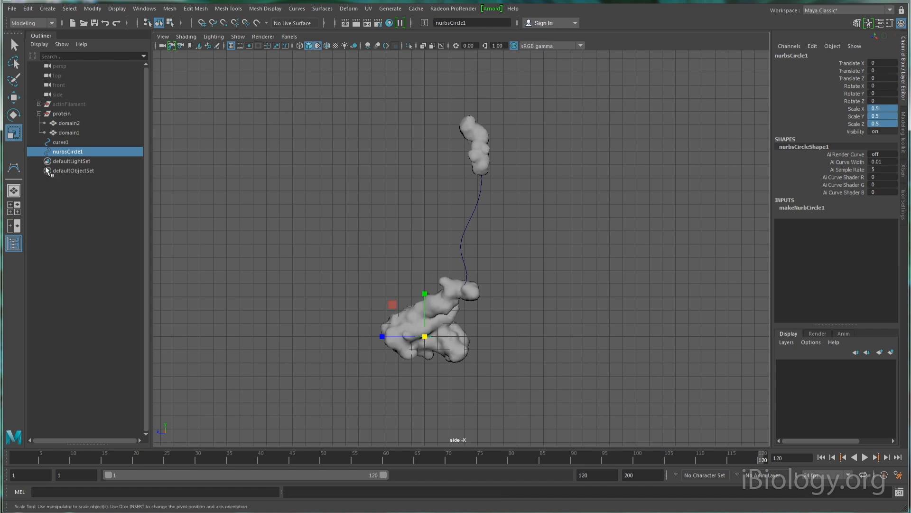
pyautogui.click(322, 9)
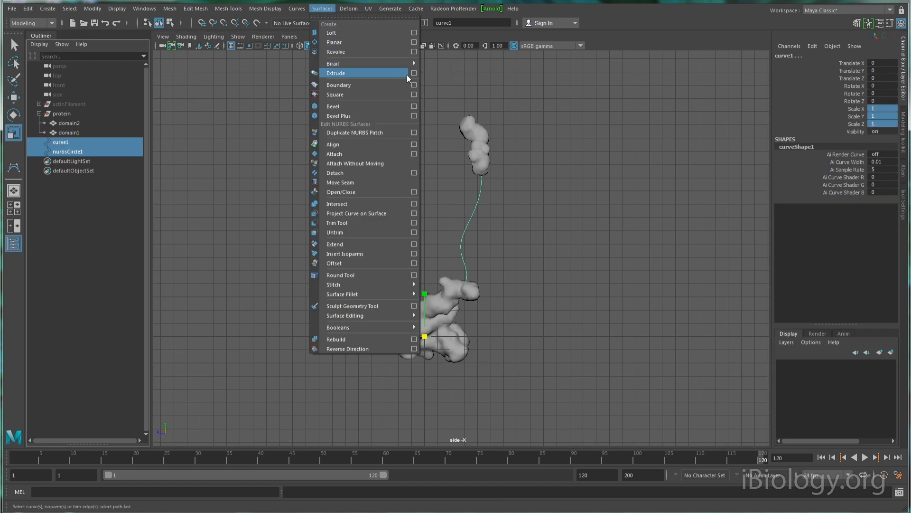
pyautogui.click(335, 73)
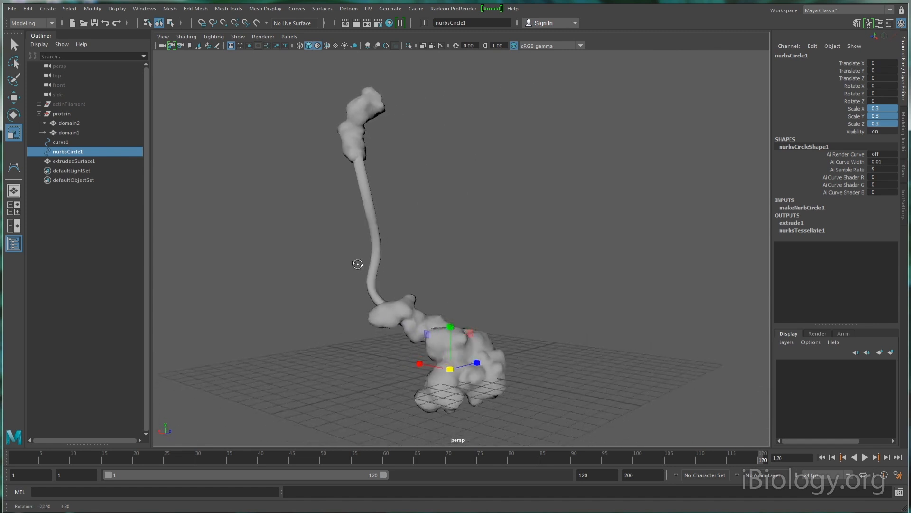
pyautogui.click(47, 8)
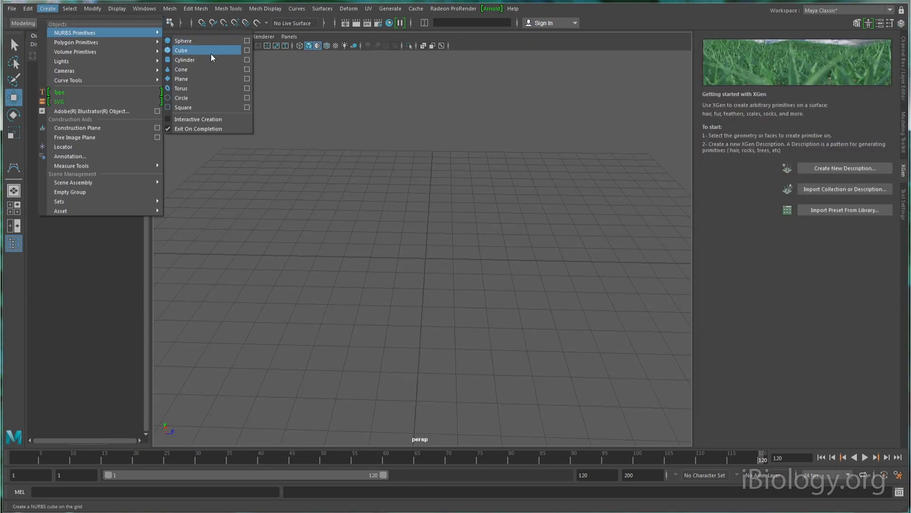
# Raise the NURBS plane's U patches and sculpt its control vertices into a wavy ground.
pyautogui.click(180, 79)
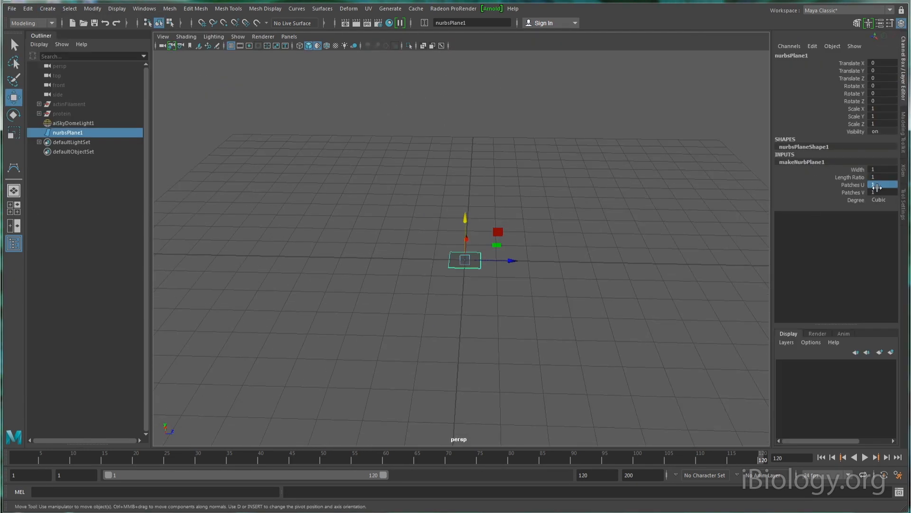
pyautogui.rightClick(465, 260)
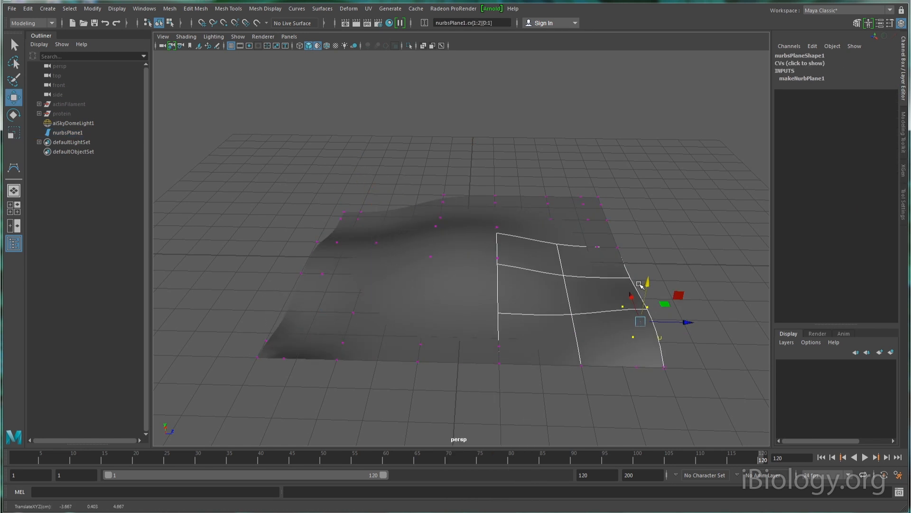
pyautogui.press('F8')
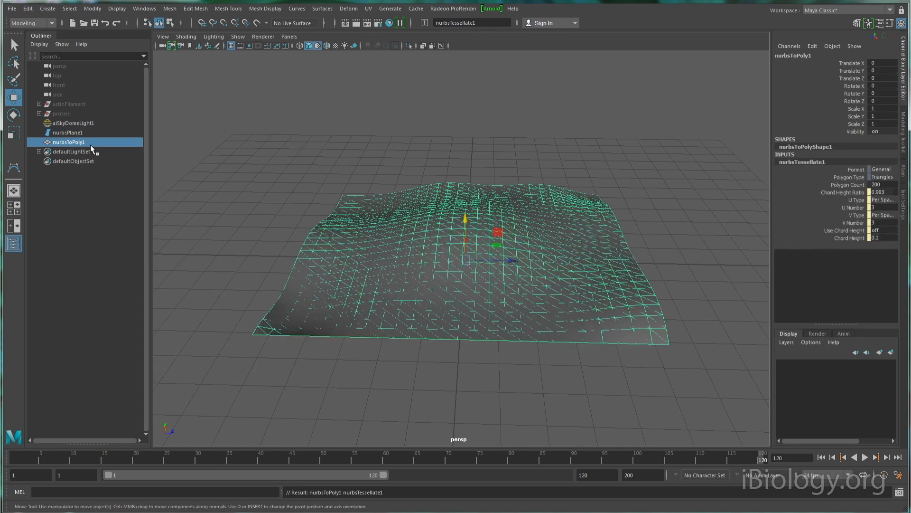
# Create an XGen spline strand description on the ground mesh rendering with Arnold Renderer.
pyautogui.click(844, 168)
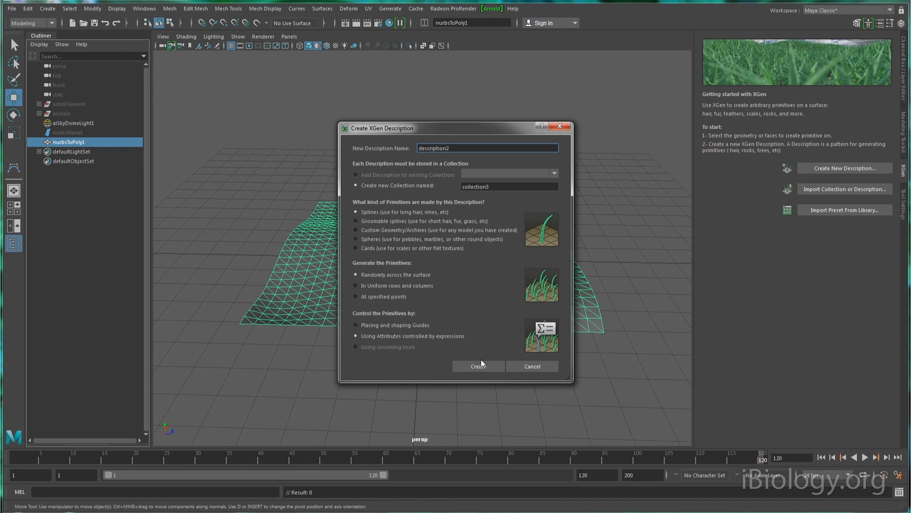
pyautogui.click(479, 365)
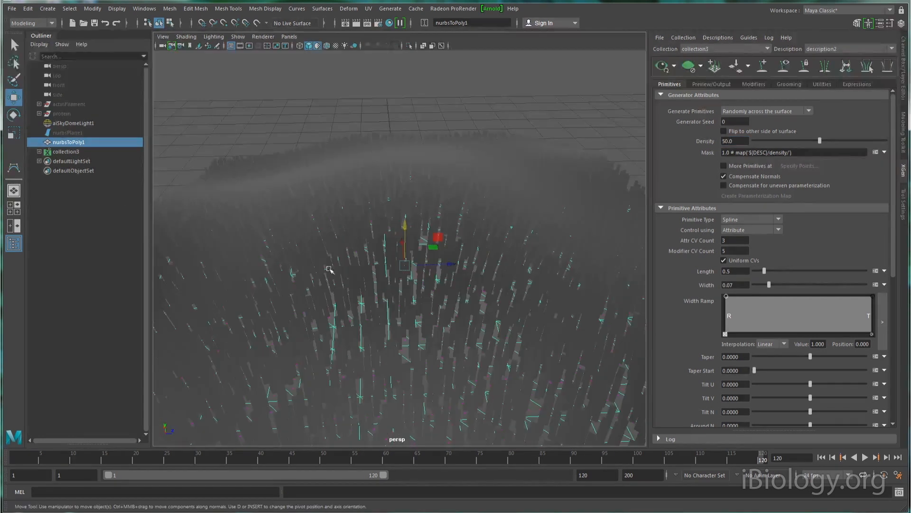
pyautogui.click(710, 84)
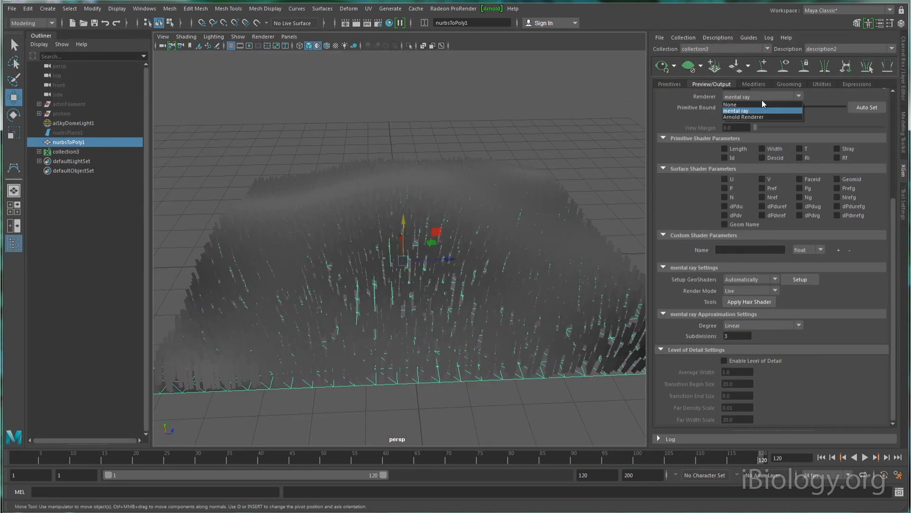
pyautogui.click(742, 116)
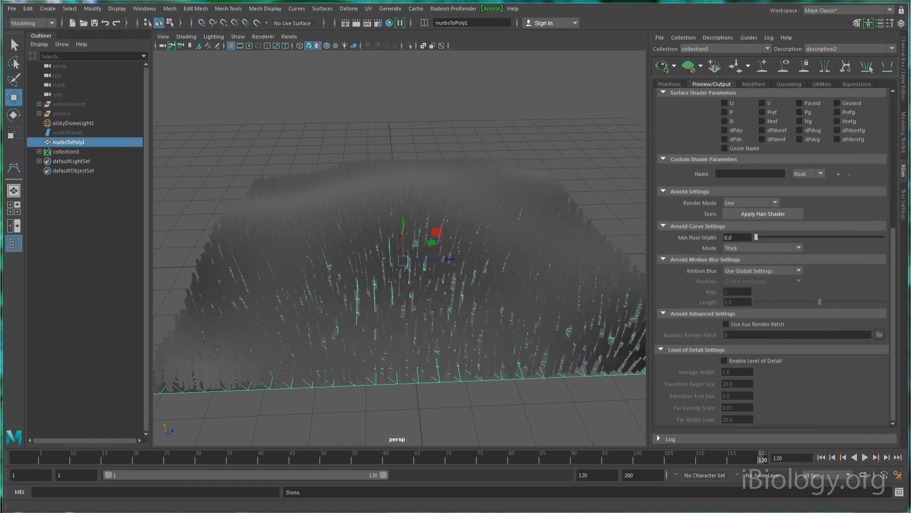
pyautogui.click(65, 152)
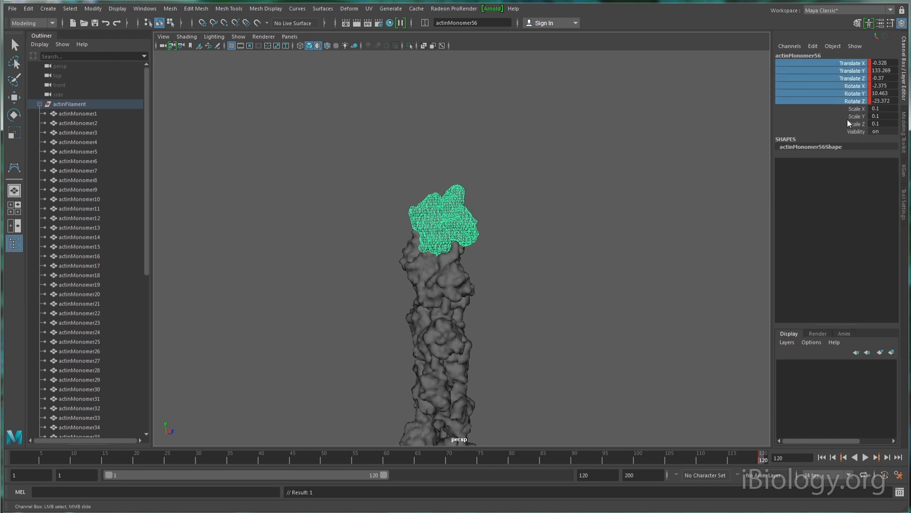
# Key actinMonomer56 docked at frame 120 and far from the filament at frame 1.
pyautogui.click(865, 456)
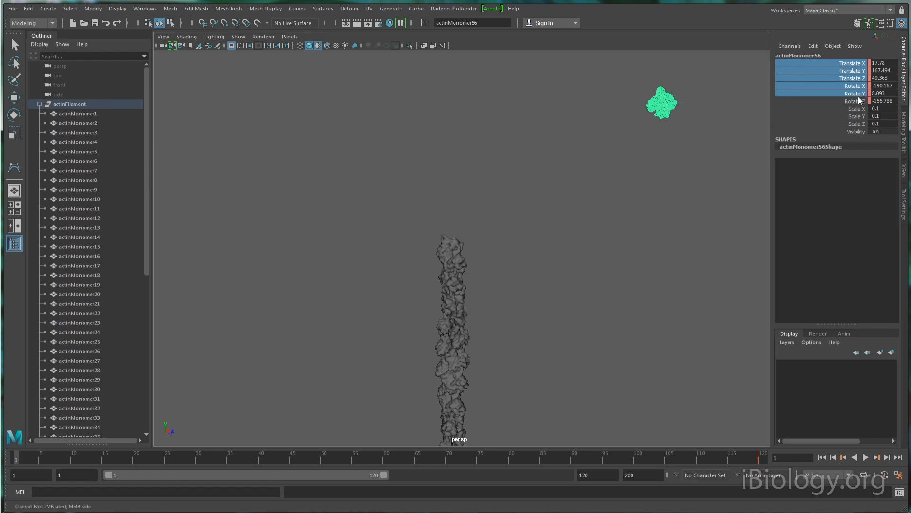
pyautogui.click(853, 101)
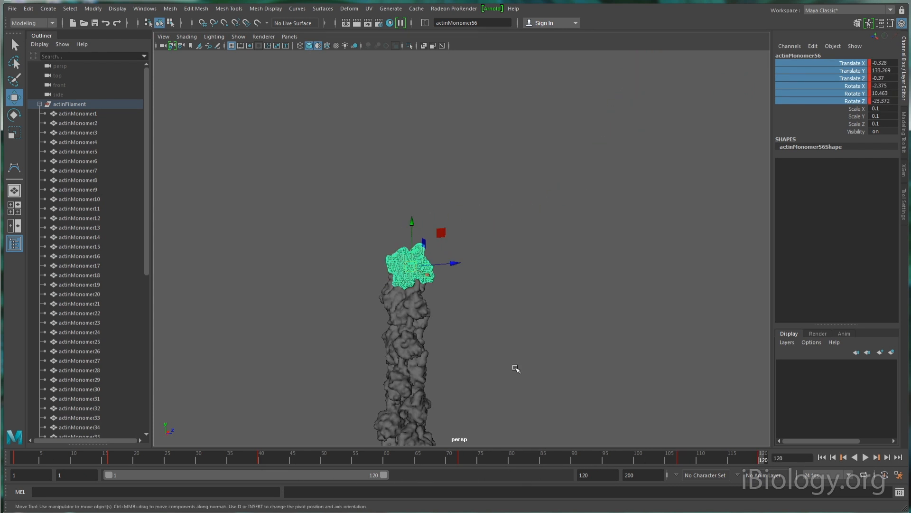
# Add a Bend deformer to actinFilament with Curvature 20 and Low Bound 0.
pyautogui.click(349, 9)
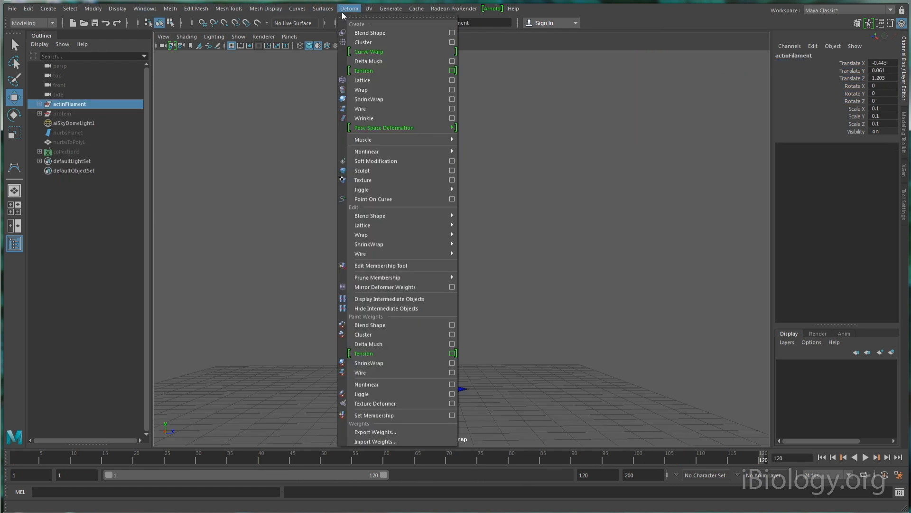
pyautogui.moveTo(384, 128)
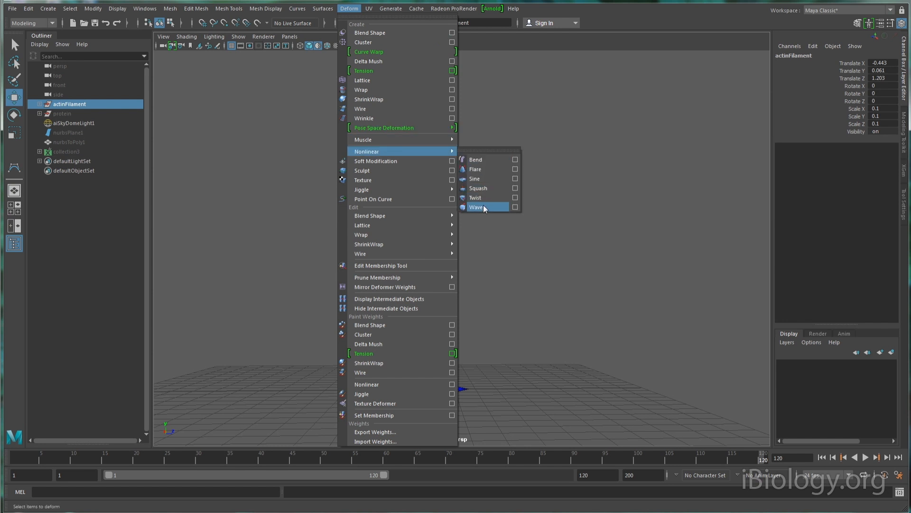
pyautogui.click(476, 207)
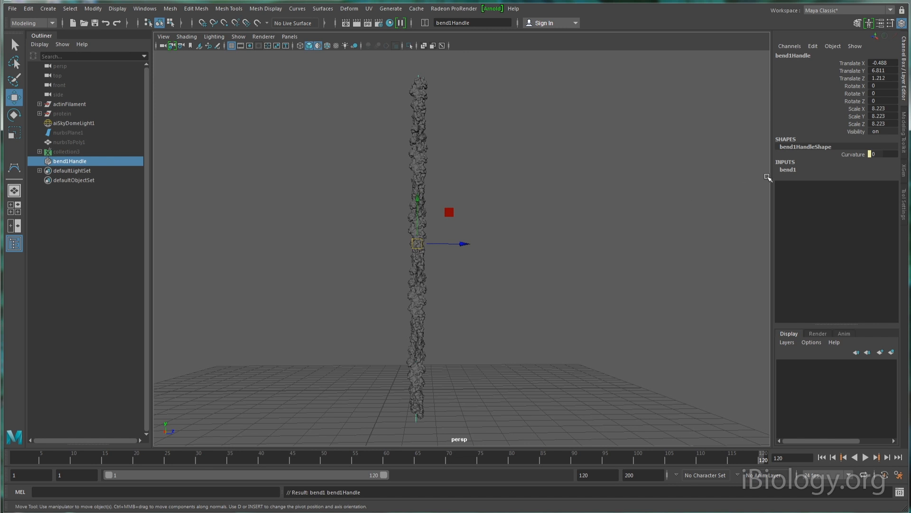
pyautogui.click(789, 169)
pyautogui.write('20')
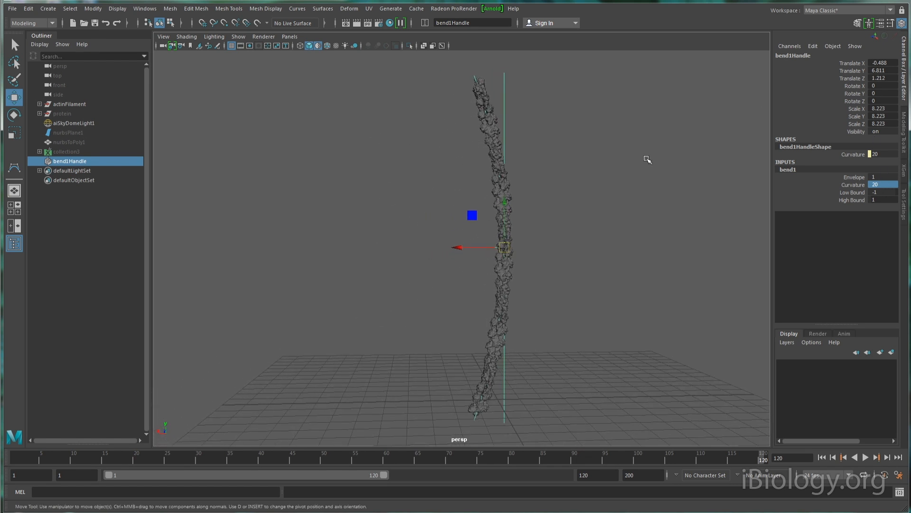
pyautogui.click(881, 192)
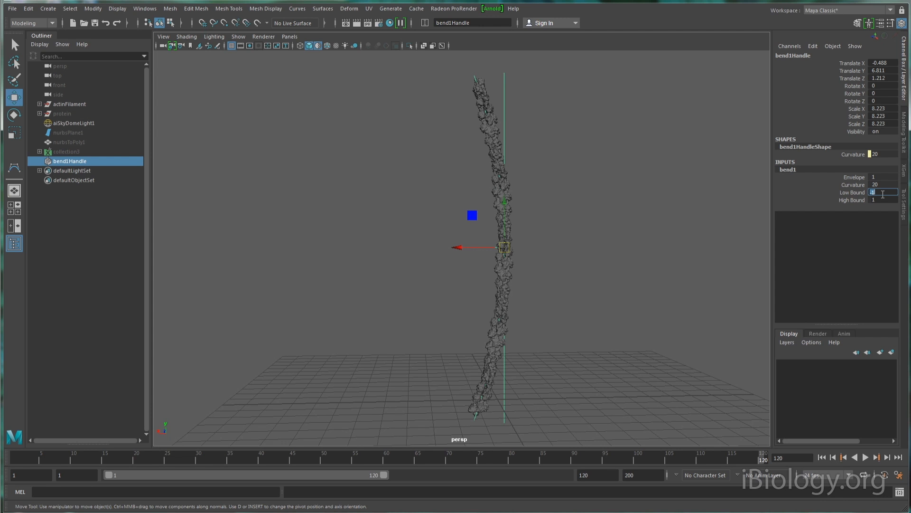
pyautogui.write('0')
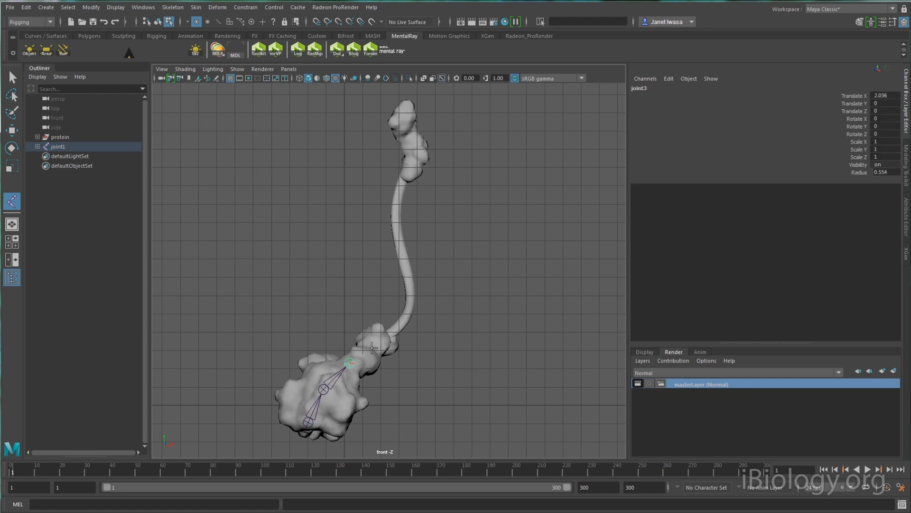
# Draw a joint chain along the protein's tail and bind the protein mesh to joint1.
pyautogui.click(401, 329)
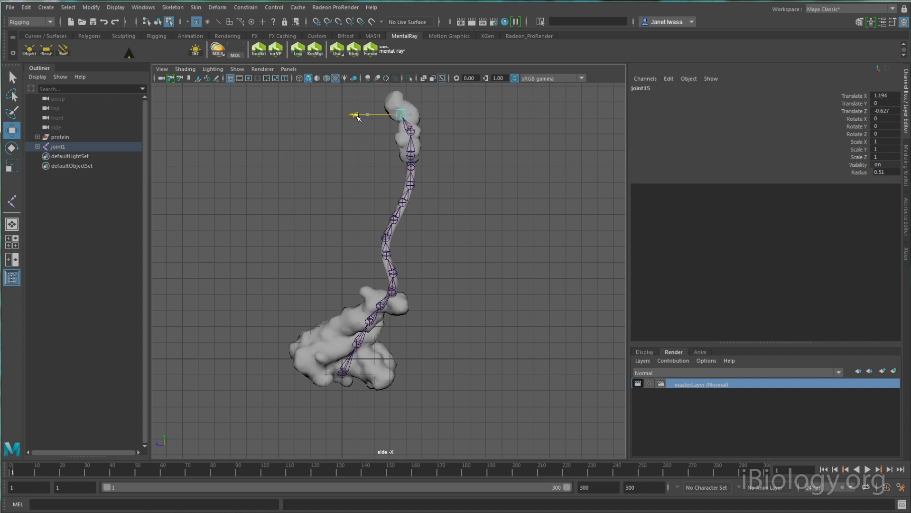
pyautogui.press('space')
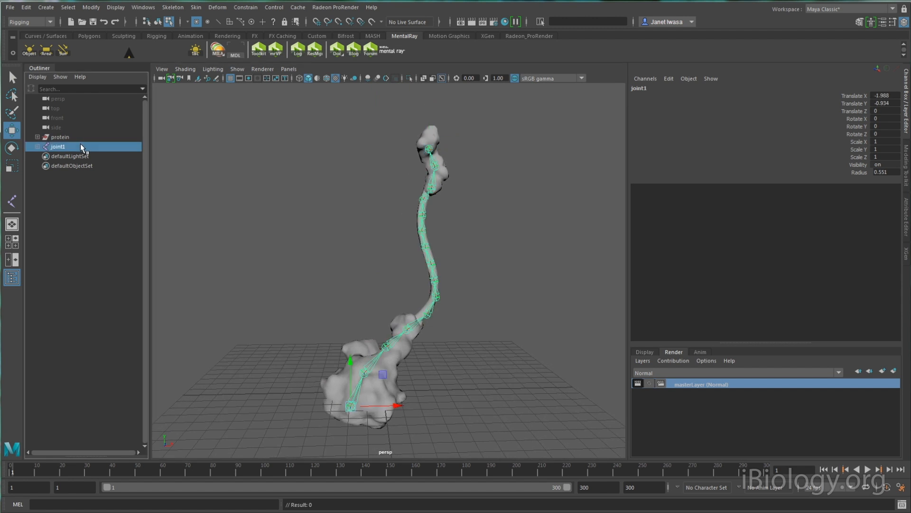
pyautogui.click(195, 6)
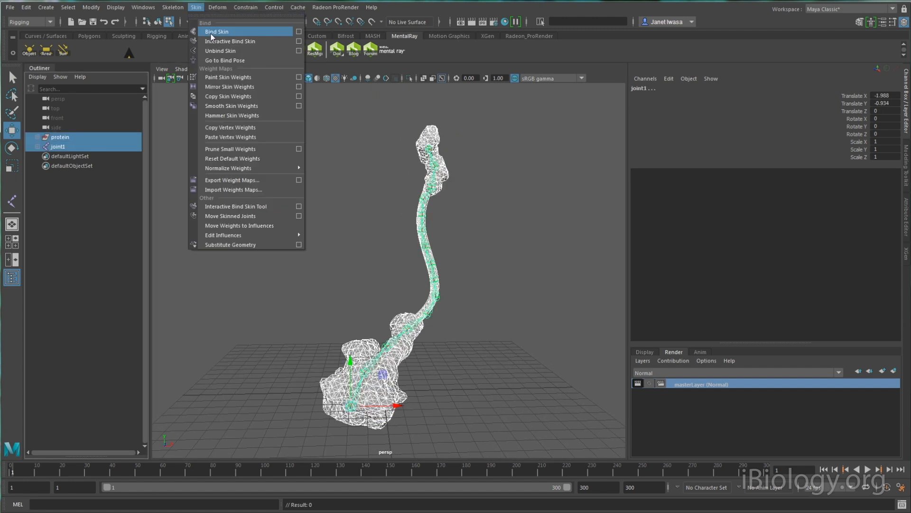
pyautogui.click(172, 7)
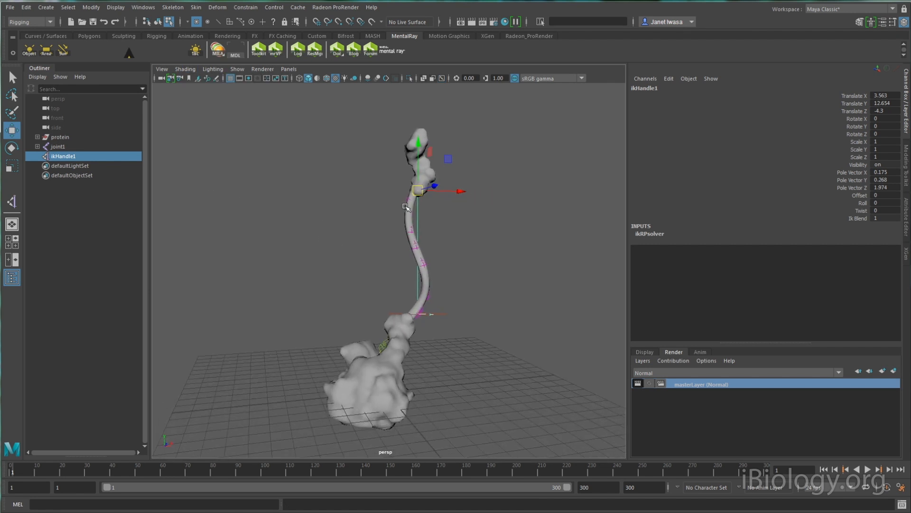
# Drag the IK handle to curl the tail into a tight loop.
pyautogui.moveTo(417, 191); pyautogui.dragTo(389, 220)
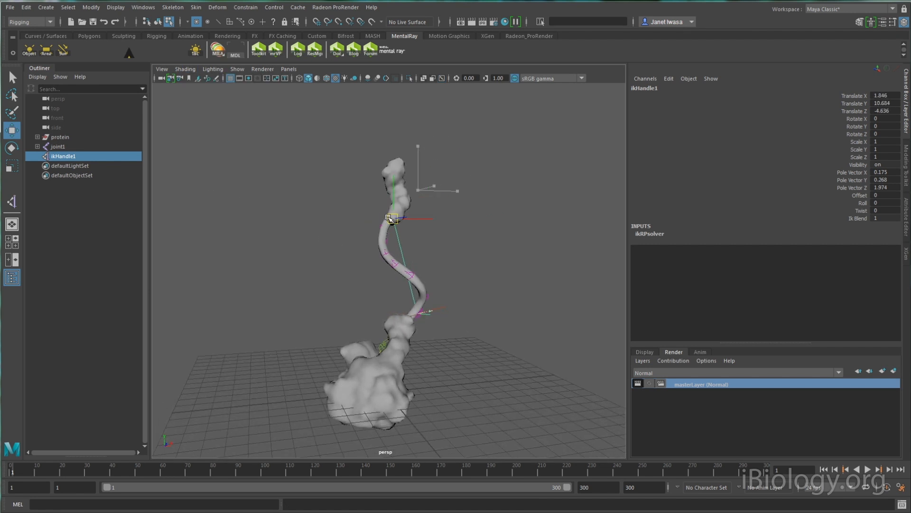
pyautogui.moveTo(389, 219); pyautogui.dragTo(419, 273)
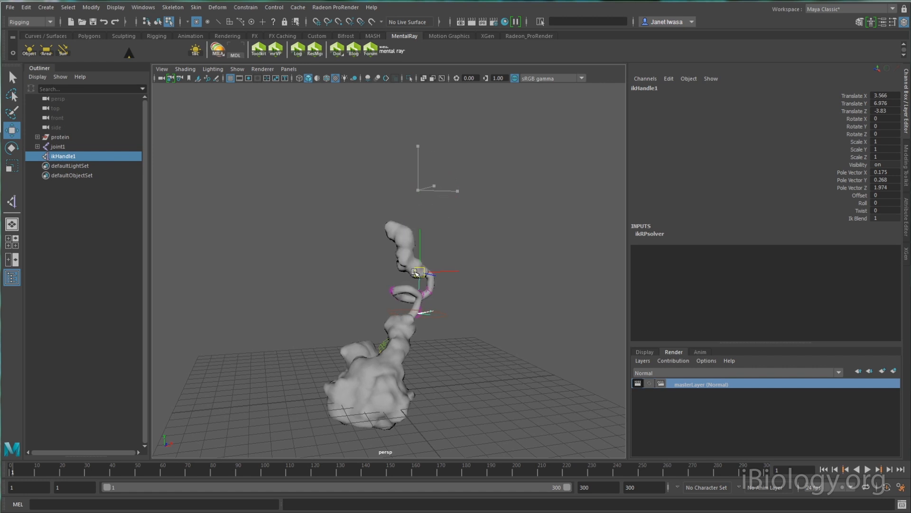
pyautogui.moveTo(418, 273); pyautogui.dragTo(420, 214)
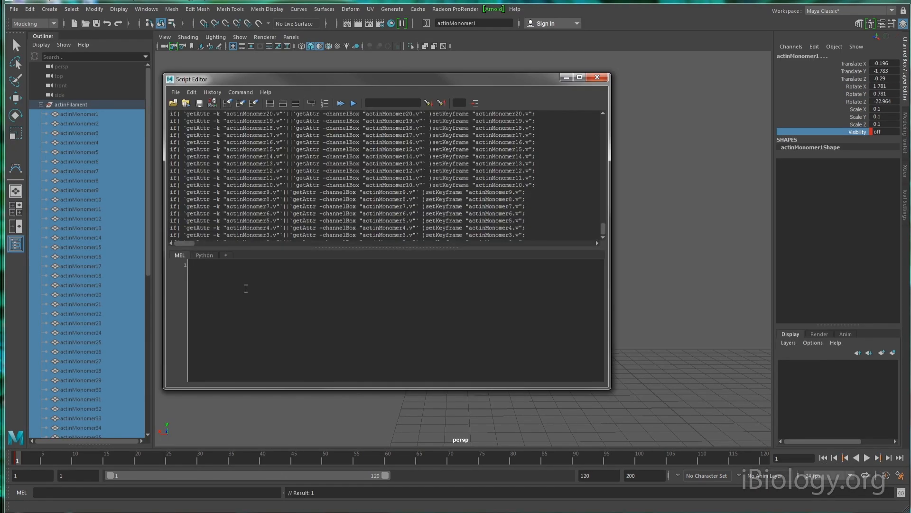
# Write the MEL for loop over $count with $timeNow set from currentTime.
pyautogui.write('for ($c')
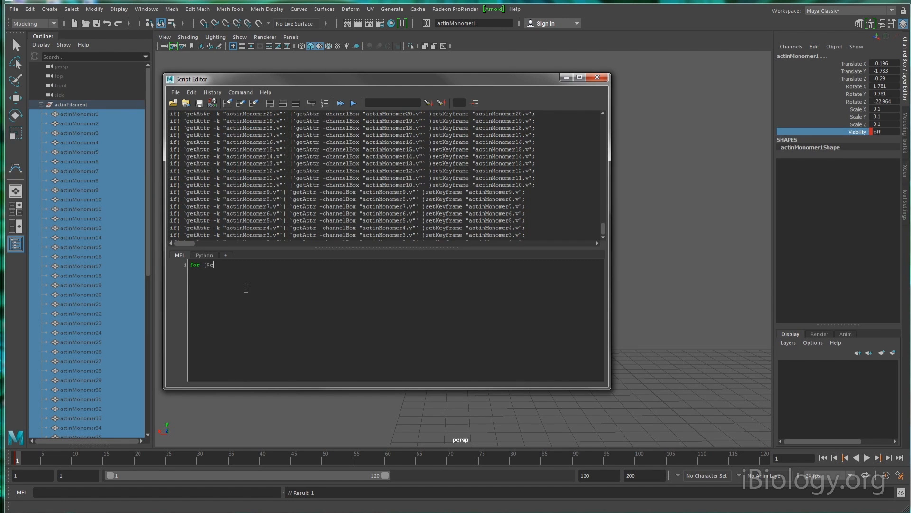
pyautogui.write('ount=1; $count<=56;')
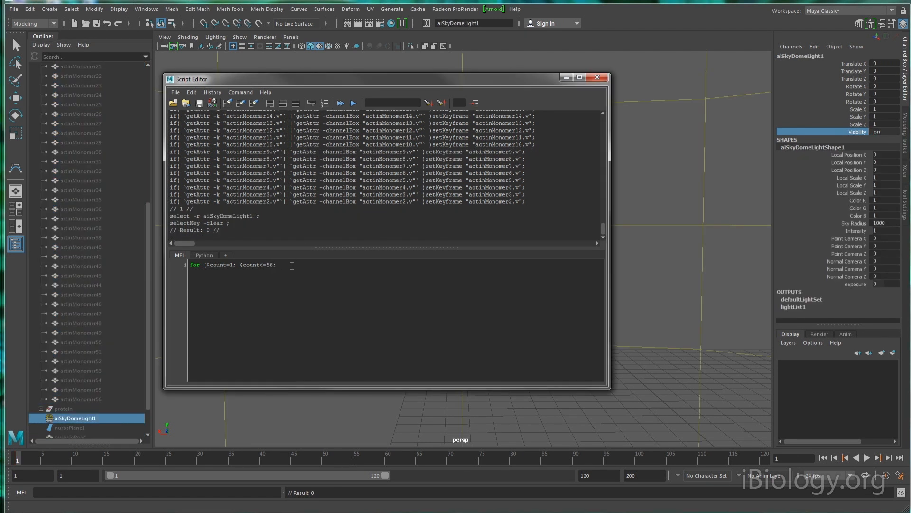
pyautogui.write('$count++) {')
pyautogui.click(395, 292)
pyautogui.write('}')
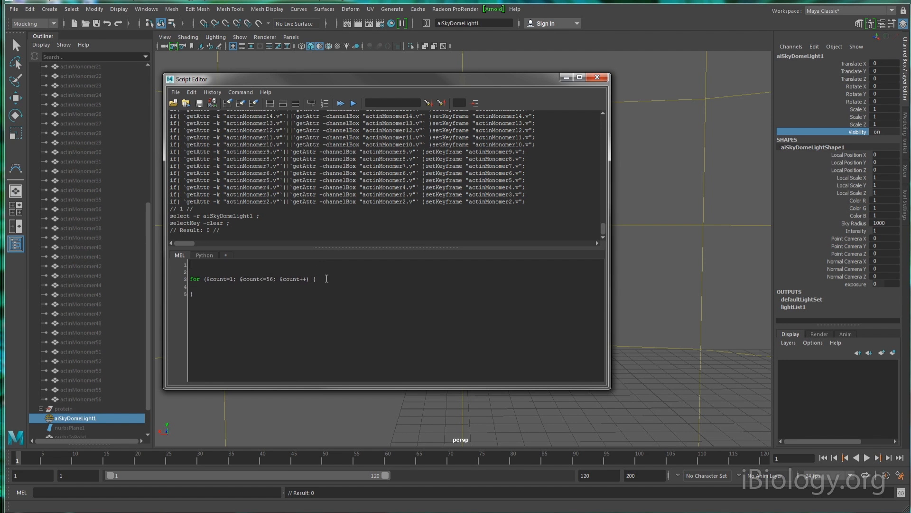
pyautogui.write('int $timeNow =')
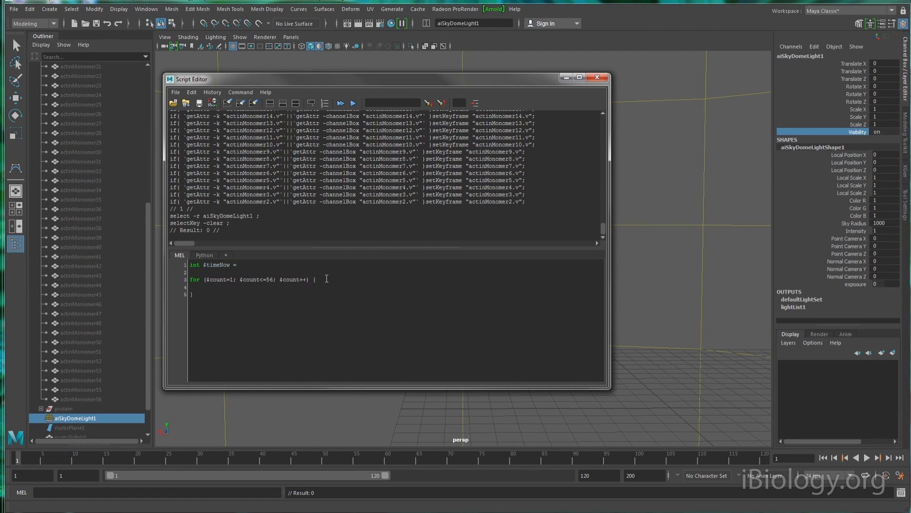
pyautogui.write('currentTime')
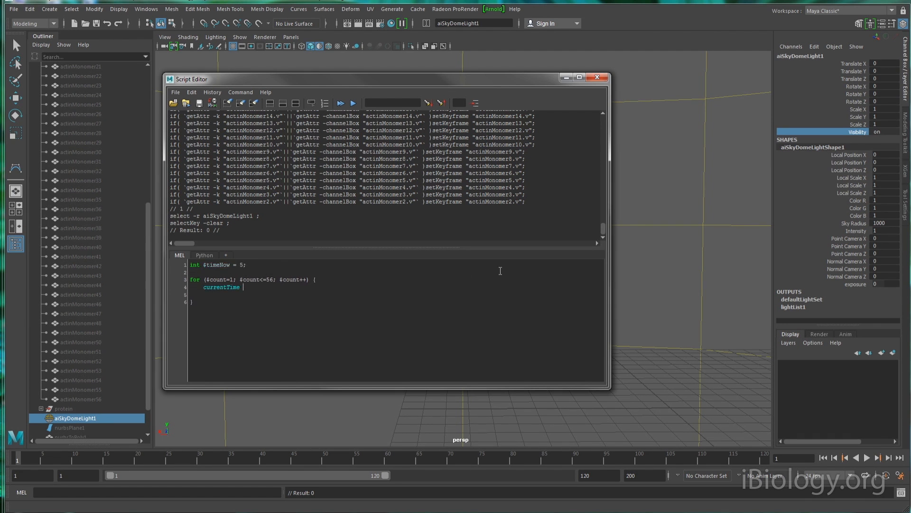
pyautogui.write('-update false $timeNow;')
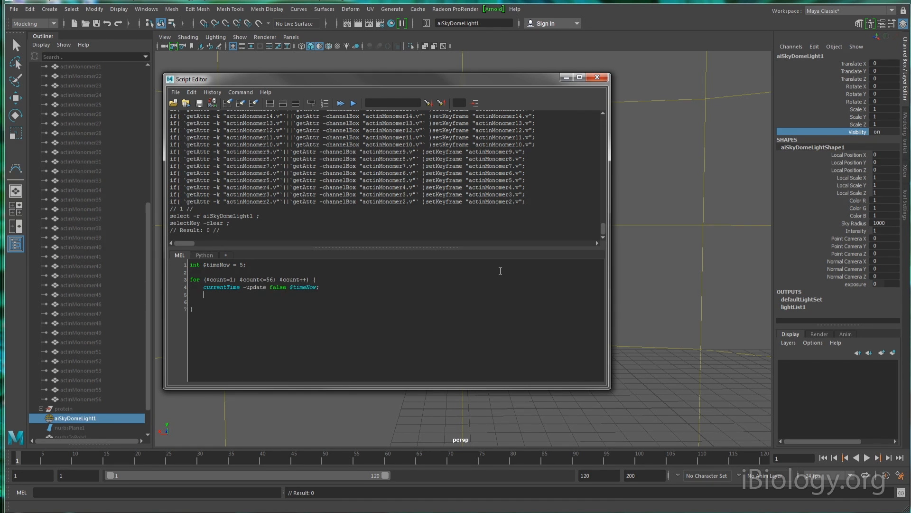
# Add setKeyframe -at visibility on "actinMonomer"+$count and $timeNow += rand(3,8) to the loop body.
pyautogui.write('setKeyframe -')
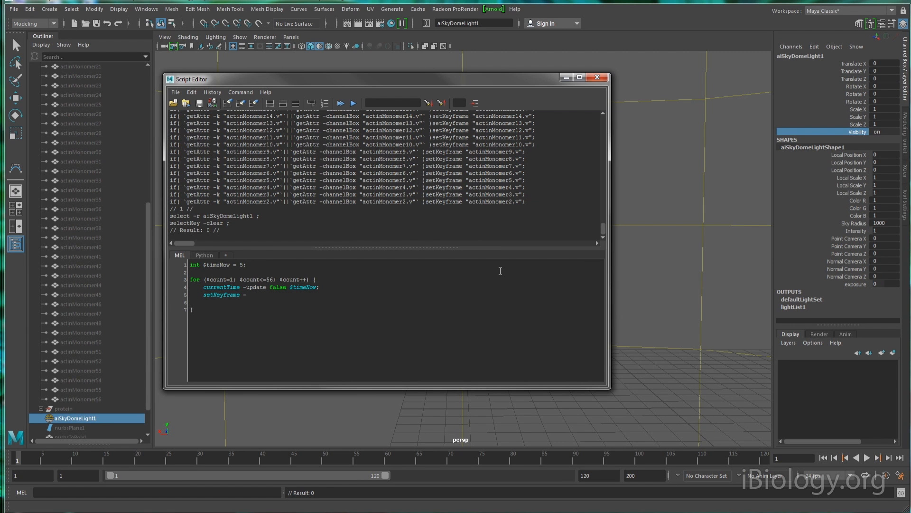
pyautogui.write('-v 0 -')
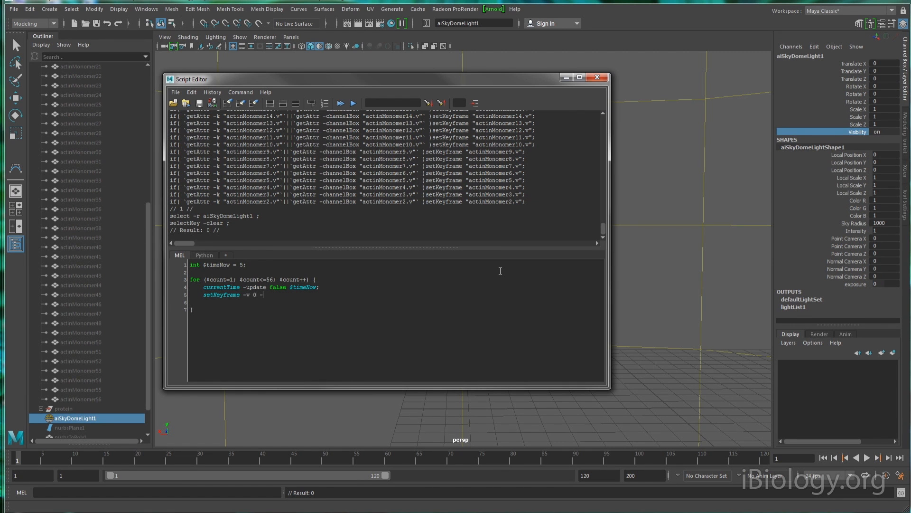
pyautogui.write('-at visbil;1')
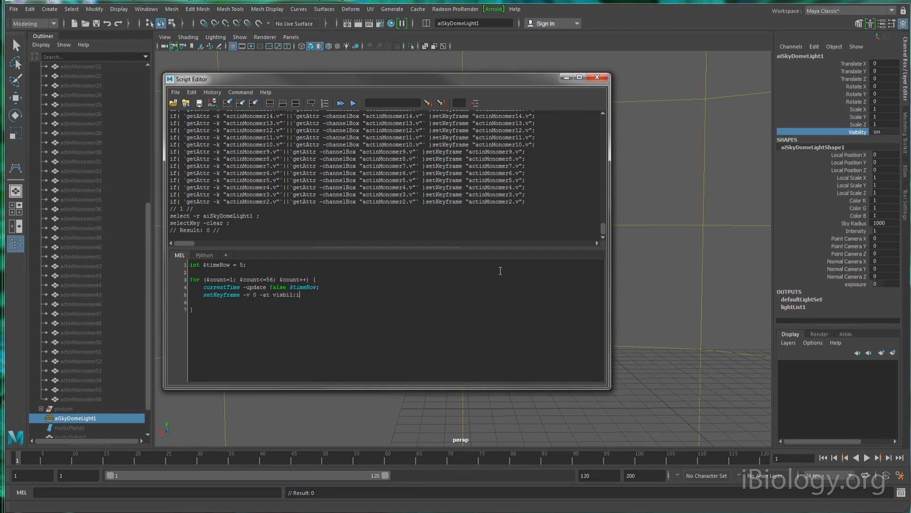
pyautogui.write('ty')
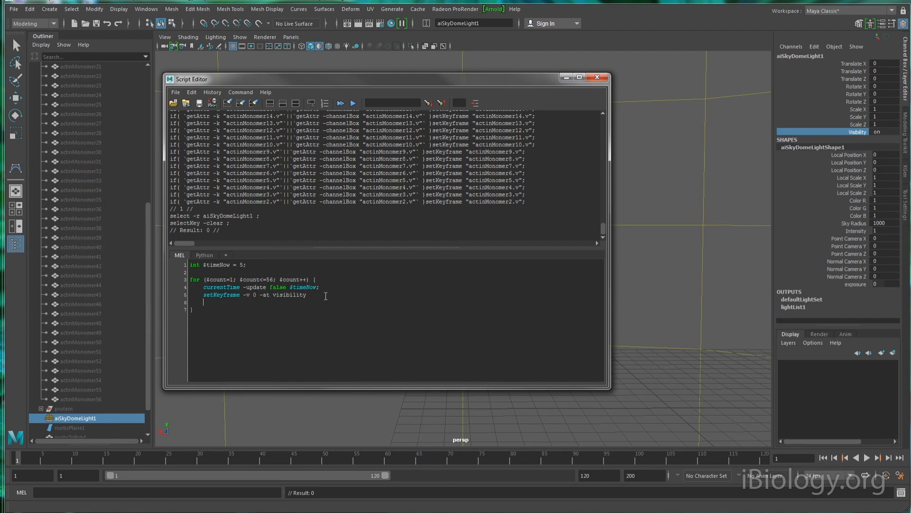
pyautogui.write('("actinMonomer"')
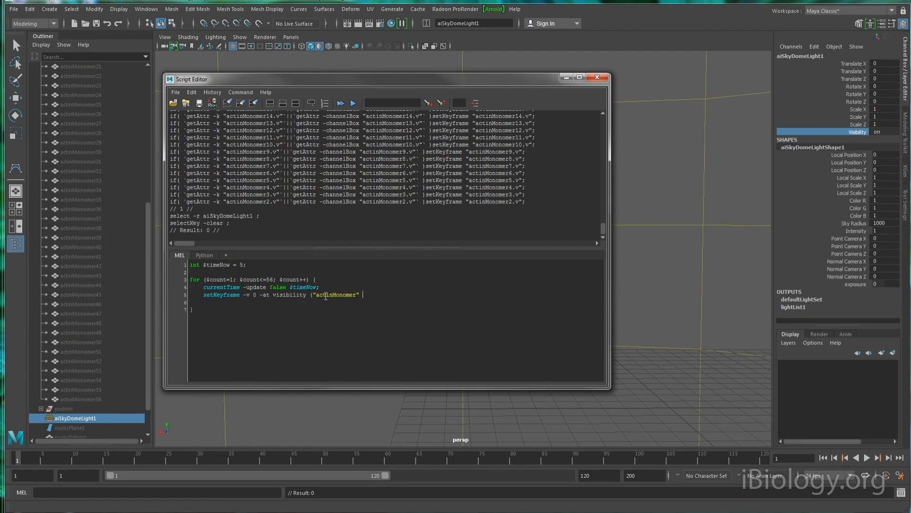
pyautogui.write('+ $count);')
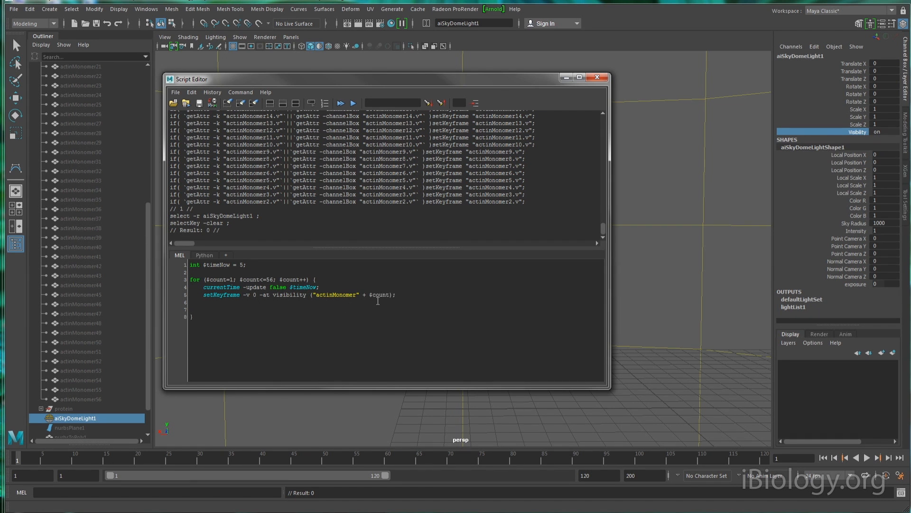
pyautogui.write('$timeNow +=')
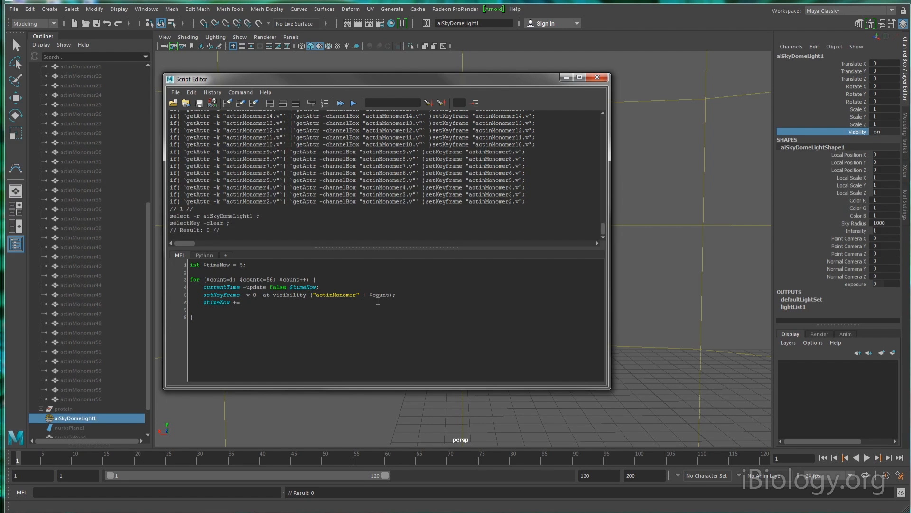
pyautogui.write('(rand(3,')
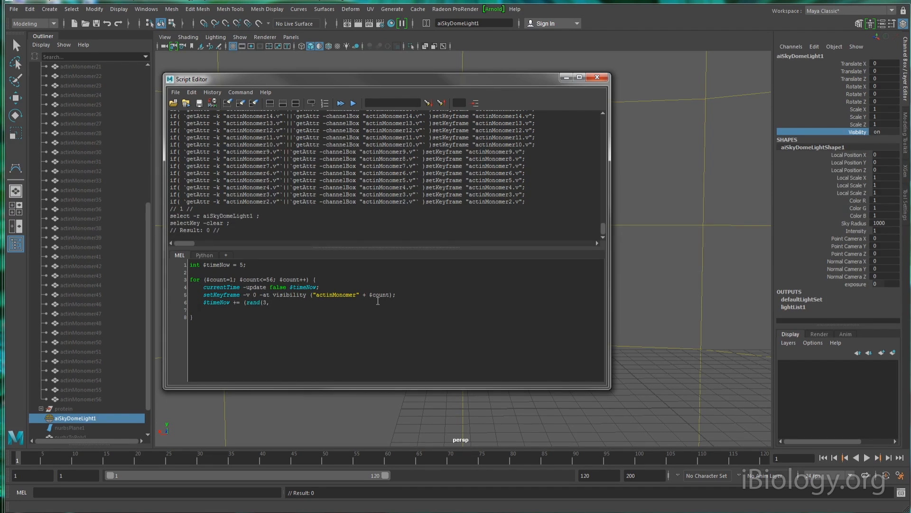
pyautogui.write('8);')
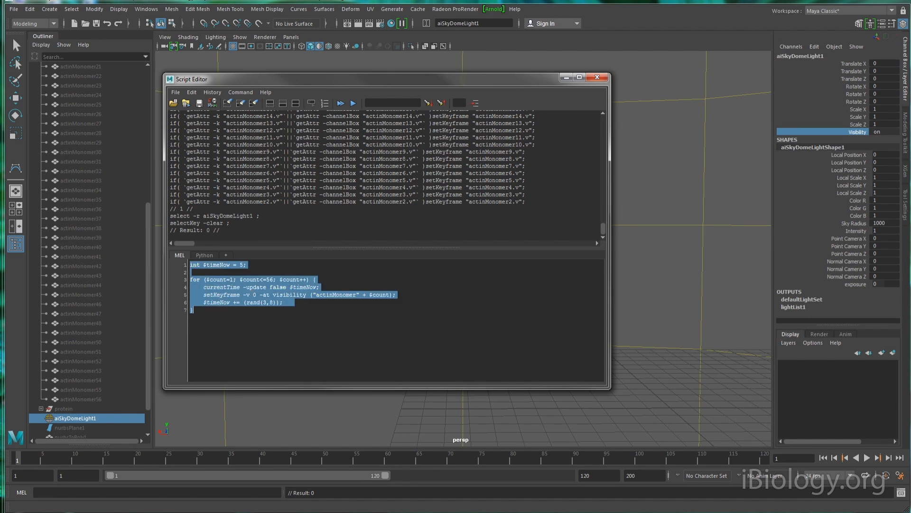
# Select the whole visibility-keying script and execute it.
pyautogui.click(351, 103)
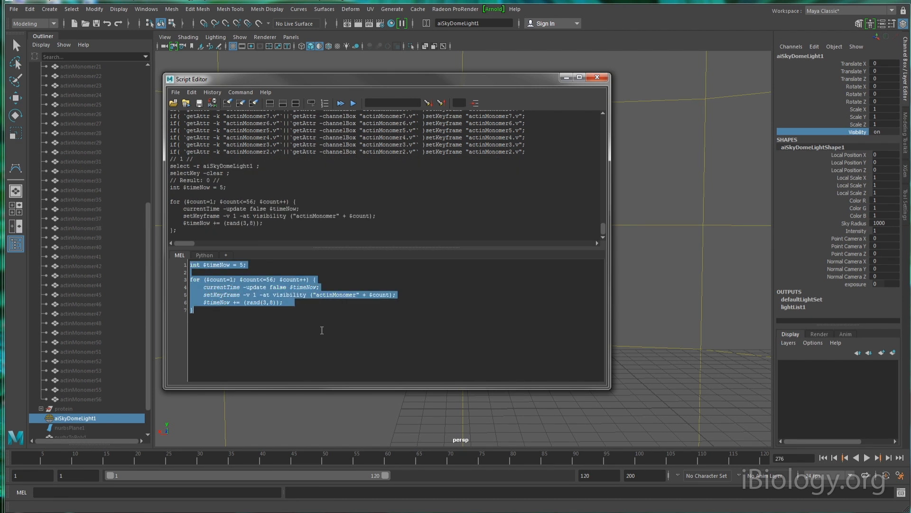
pyautogui.click(353, 103)
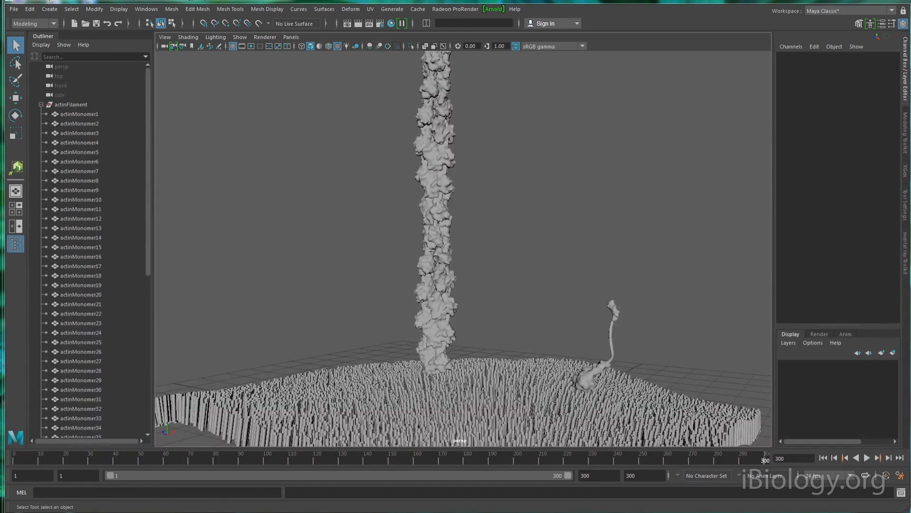
# Select actin monomers and assign the darker green actinShader3 from the Hypershade.
pyautogui.click(146, 9)
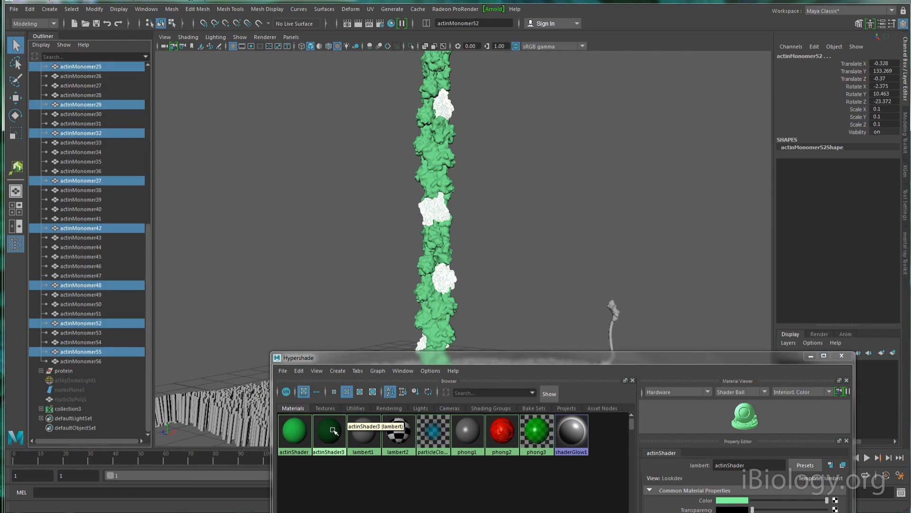
pyautogui.doubleClick(328, 431)
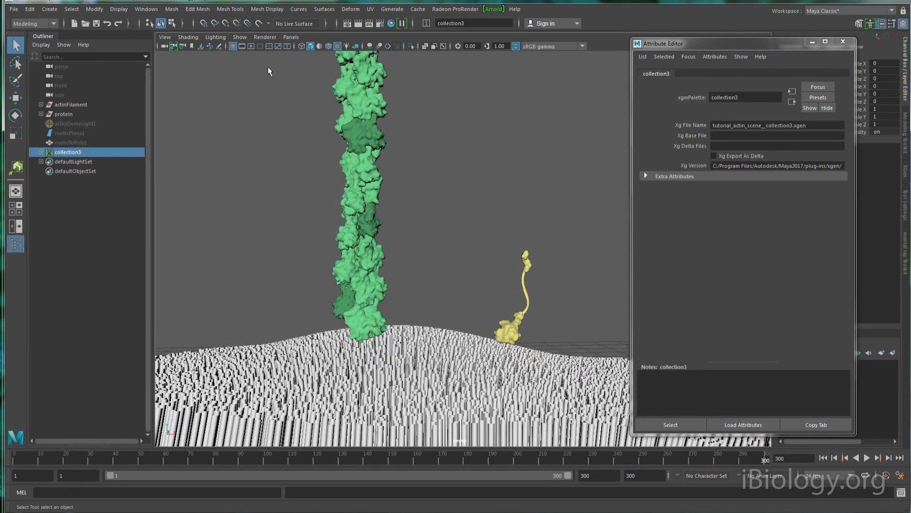
# Create an Arnold skydome light and adjust its visibility in the Attribute Editor.
pyautogui.click(493, 9)
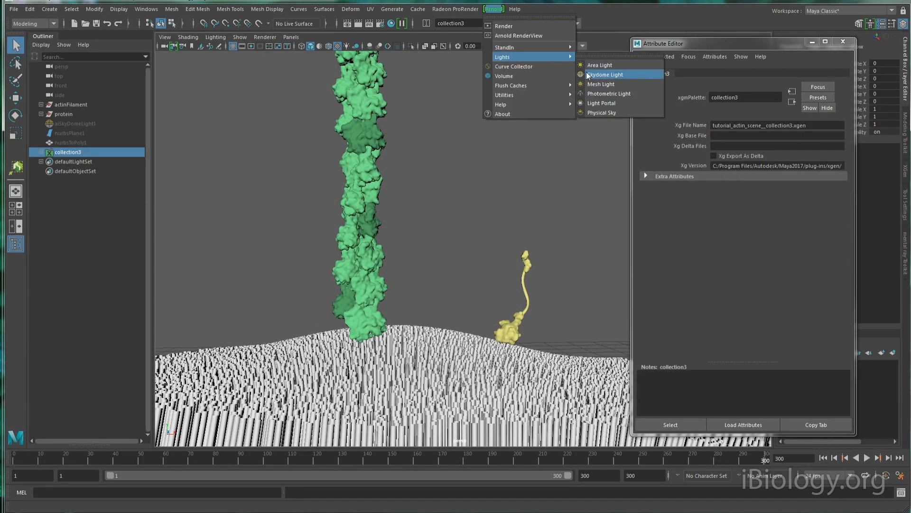
pyautogui.click(606, 74)
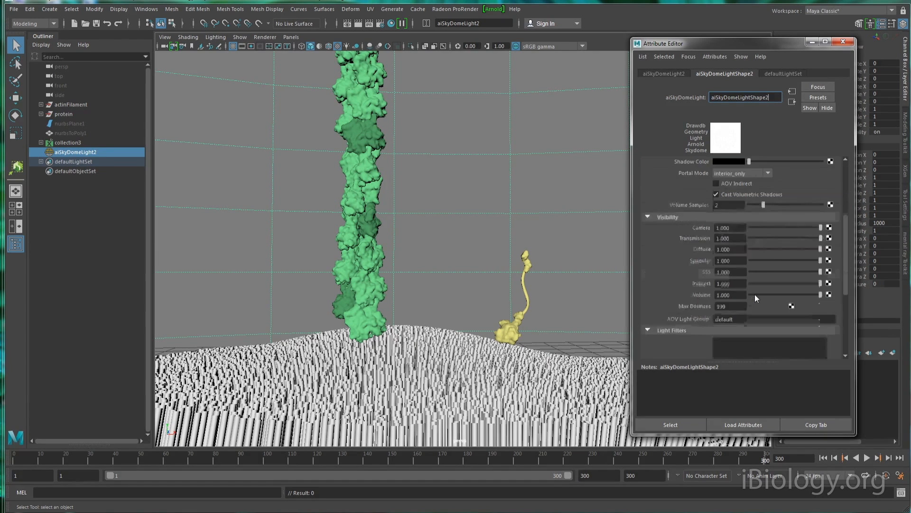
pyautogui.click(48, 9)
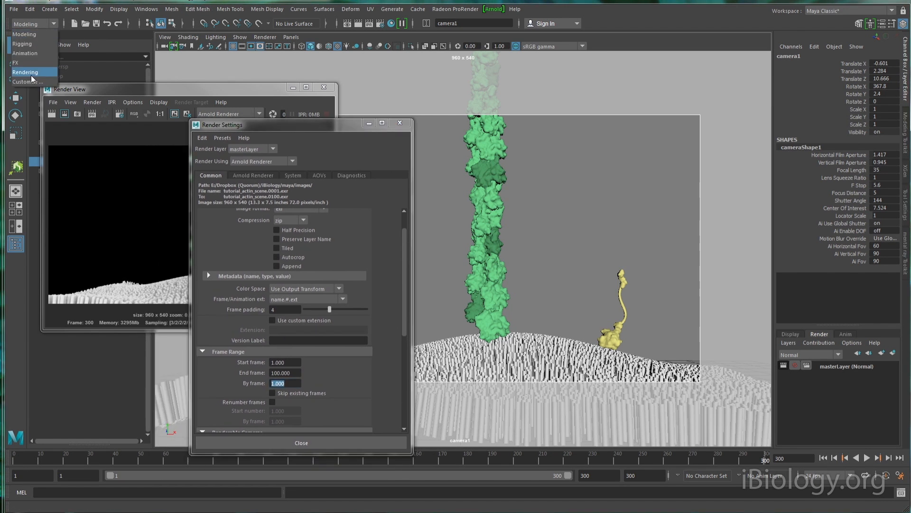
# Switch to the Rendering menu set and launch Render Sequence for the full animation.
pyautogui.click(253, 8)
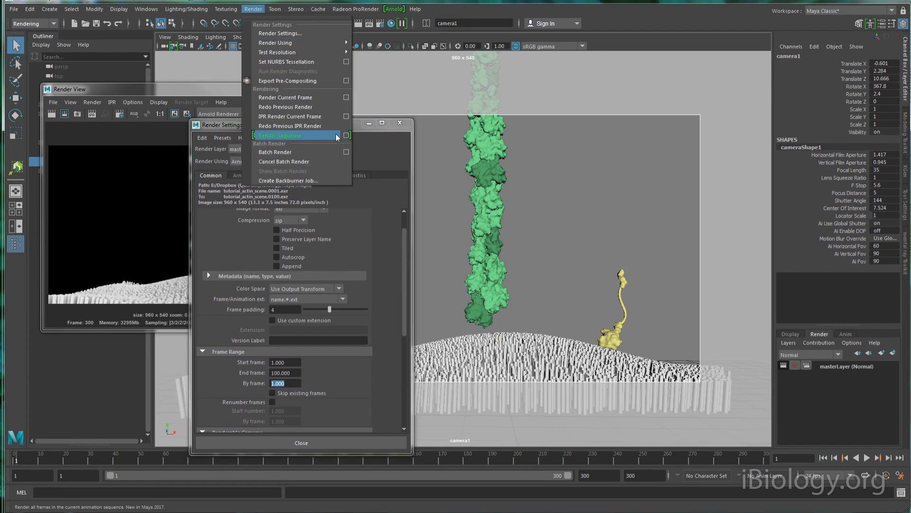
pyautogui.click(281, 135)
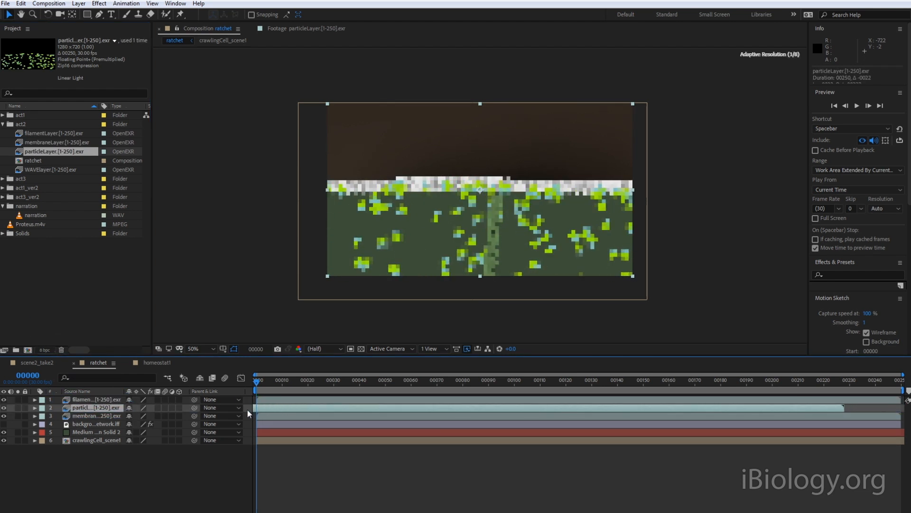
# Apply a Gaussian Blur to particleLayer and return to the project footage list.
pyautogui.rightClick(96, 416)
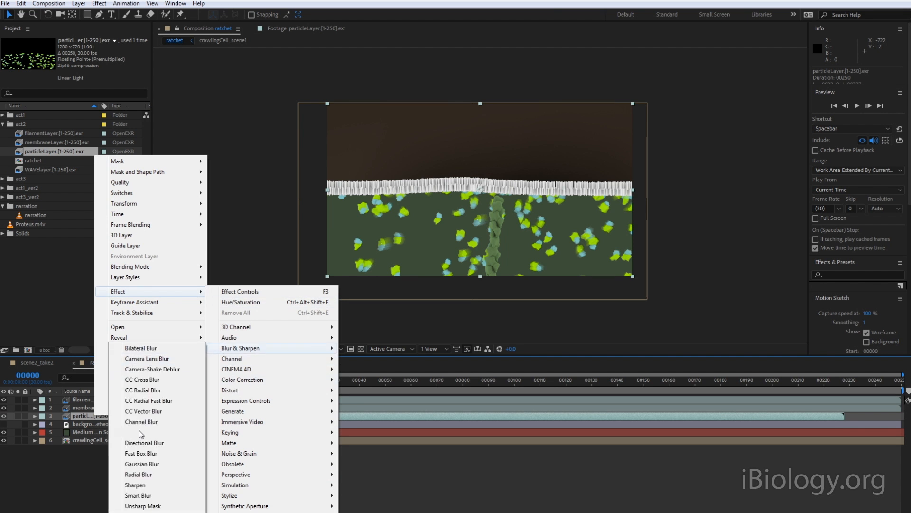
pyautogui.click(141, 463)
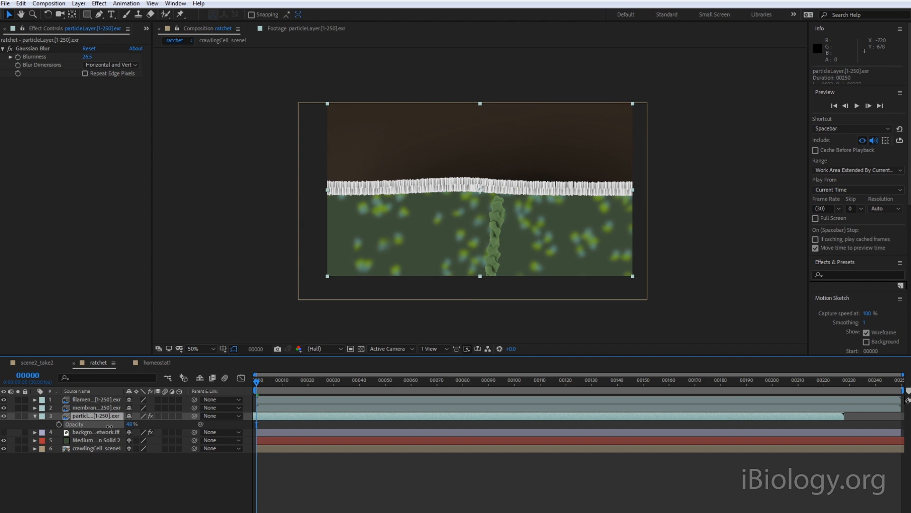
pyautogui.click(11, 28)
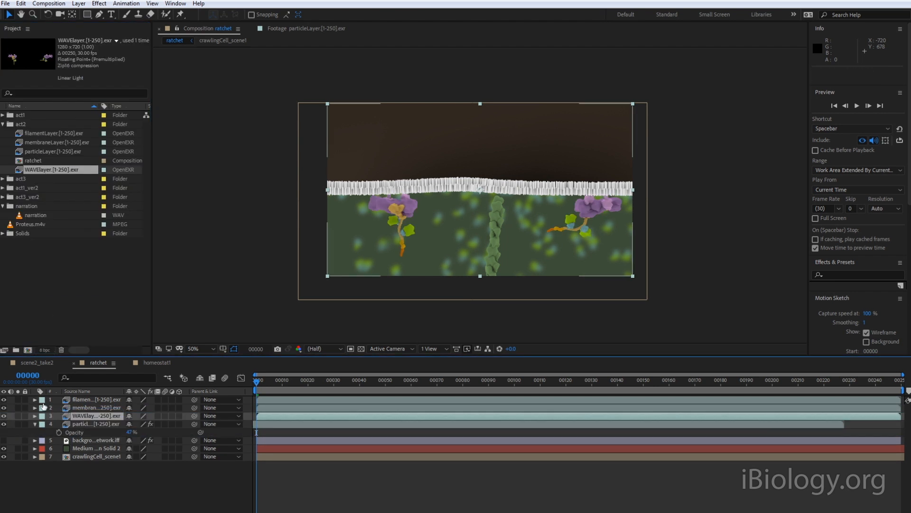
# Scrub back to preview and raise filamentLayer's Master Saturation with Hue/Saturation.
pyautogui.click(441, 380)
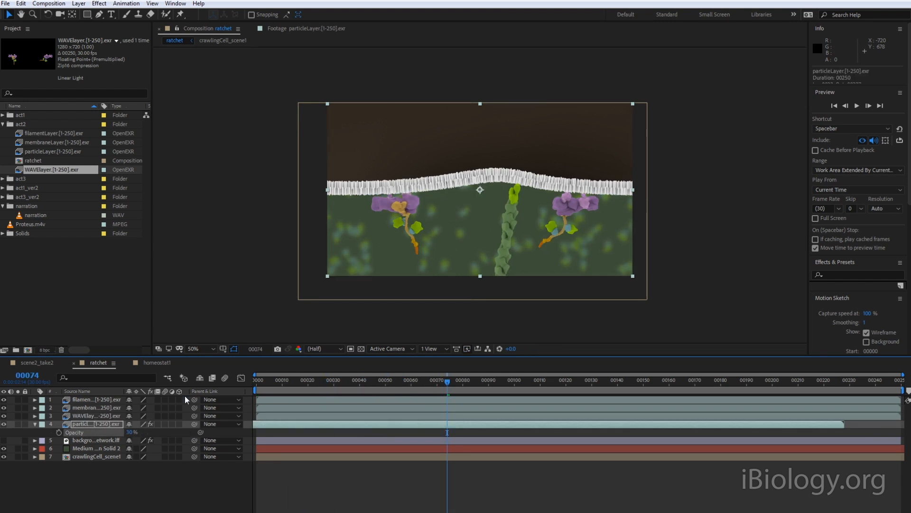
pyautogui.moveTo(446, 380); pyautogui.dragTo(342, 380)
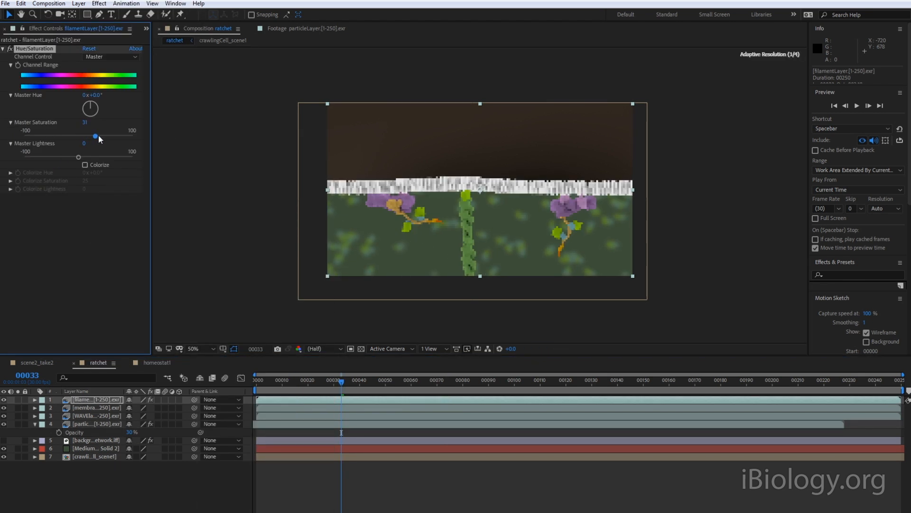
pyautogui.moveTo(85, 136); pyautogui.dragTo(120, 136)
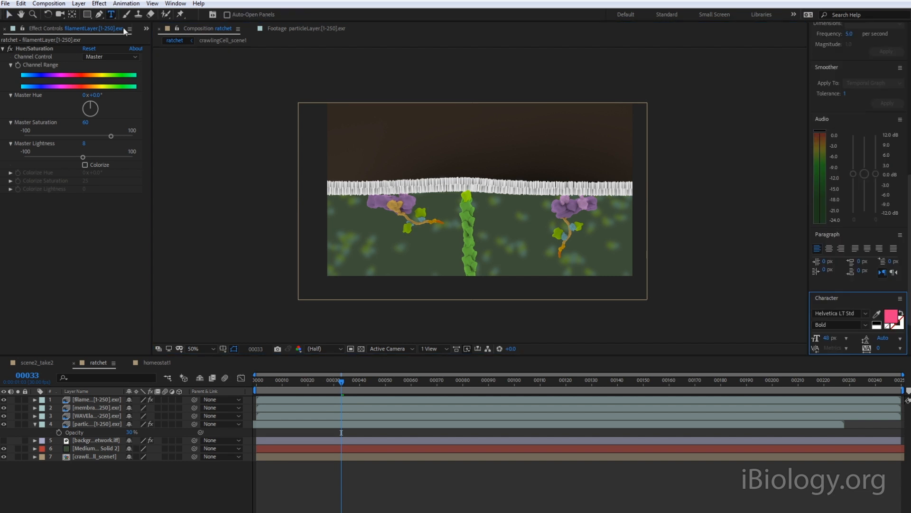
# Add the white title 'Actin at the Leading Edge' and place the narration WAV in the timeline.
pyautogui.write('Actin')
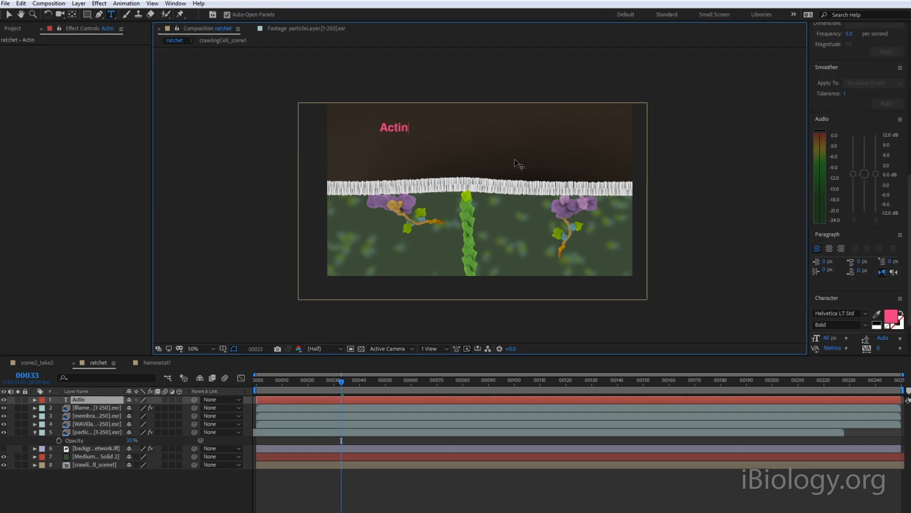
pyautogui.write('at the Leading Edge')
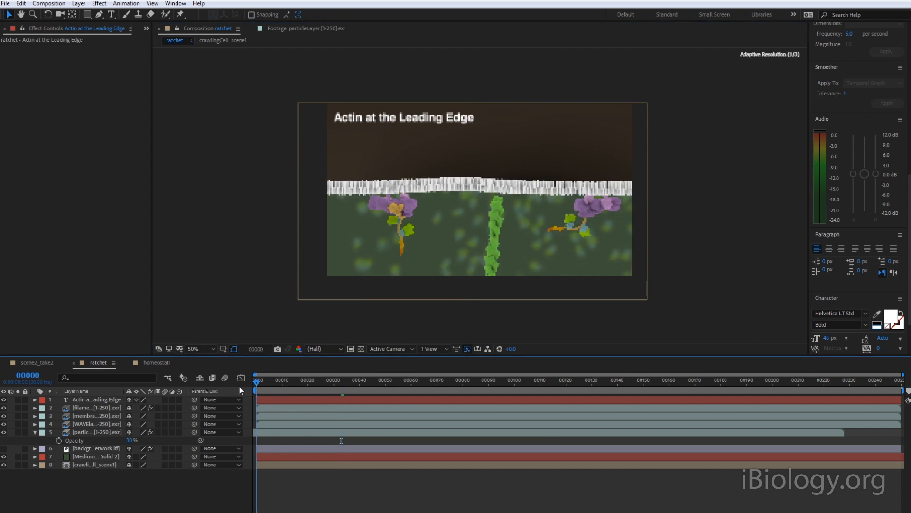
pyautogui.click(588, 380)
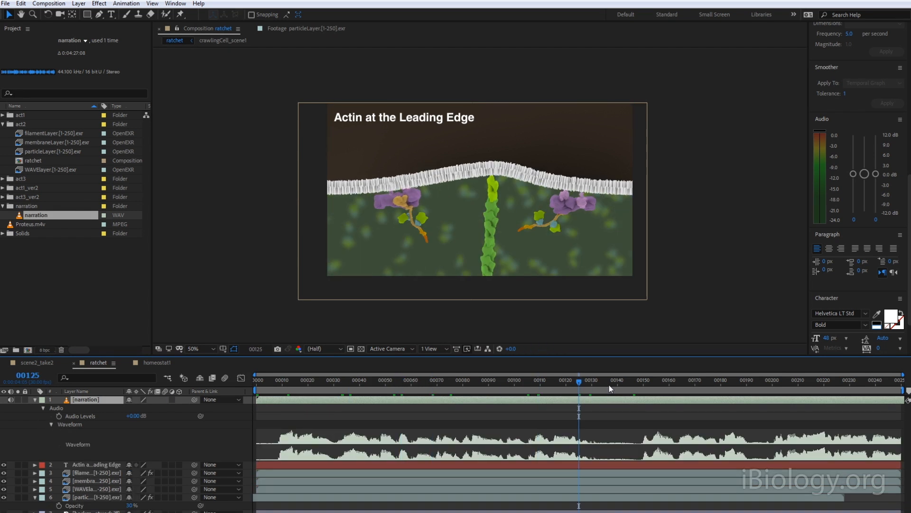
pyautogui.click(621, 380)
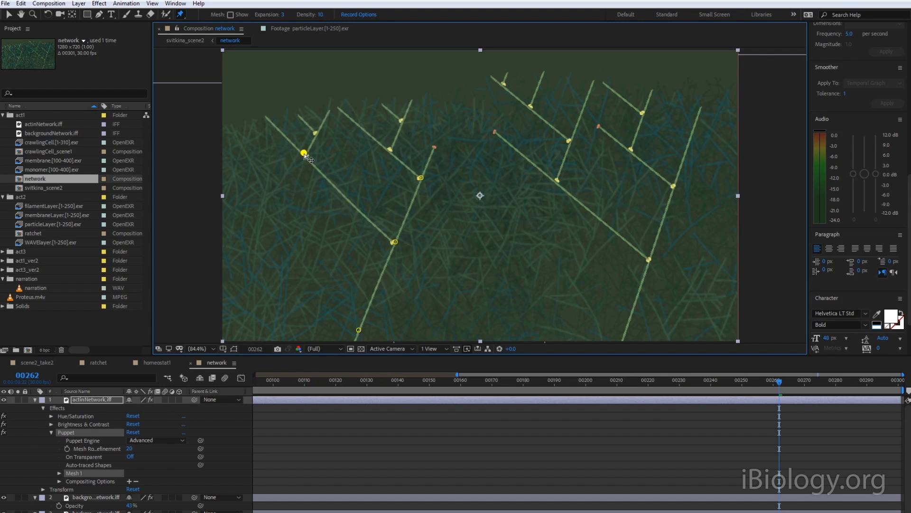
# Drag a puppet pin to bend an actinNetwork branch toward the image centre.
pyautogui.moveTo(304, 154); pyautogui.dragTo(442, 192)
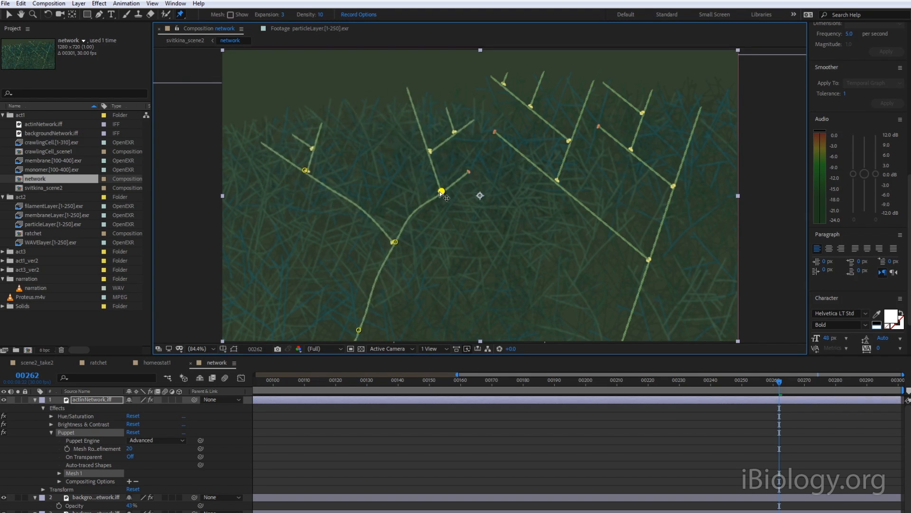